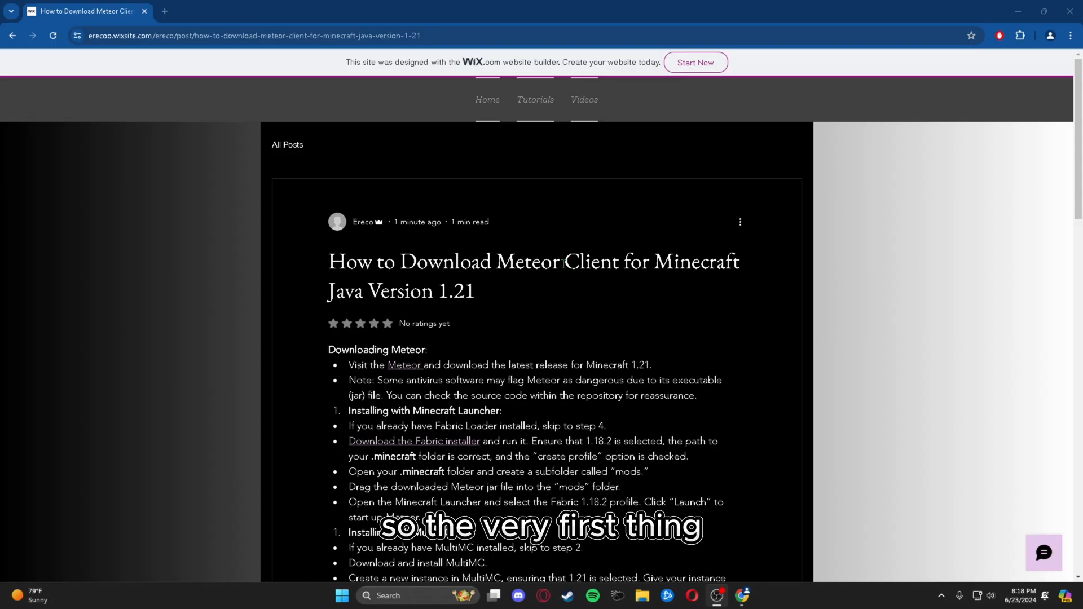
mouse_move(216, 130)
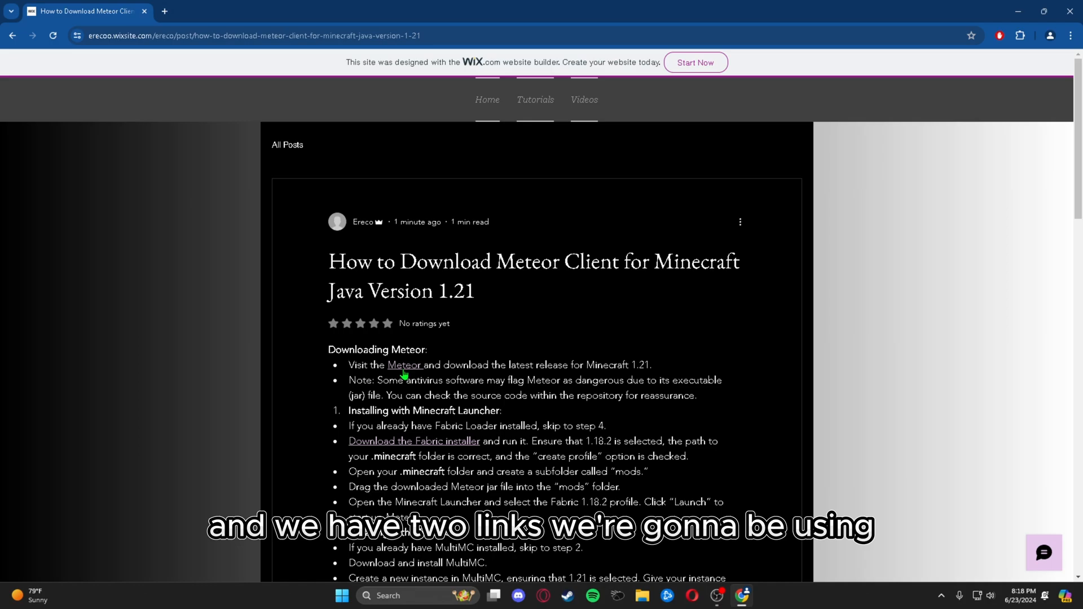
mouse_move(407, 373)
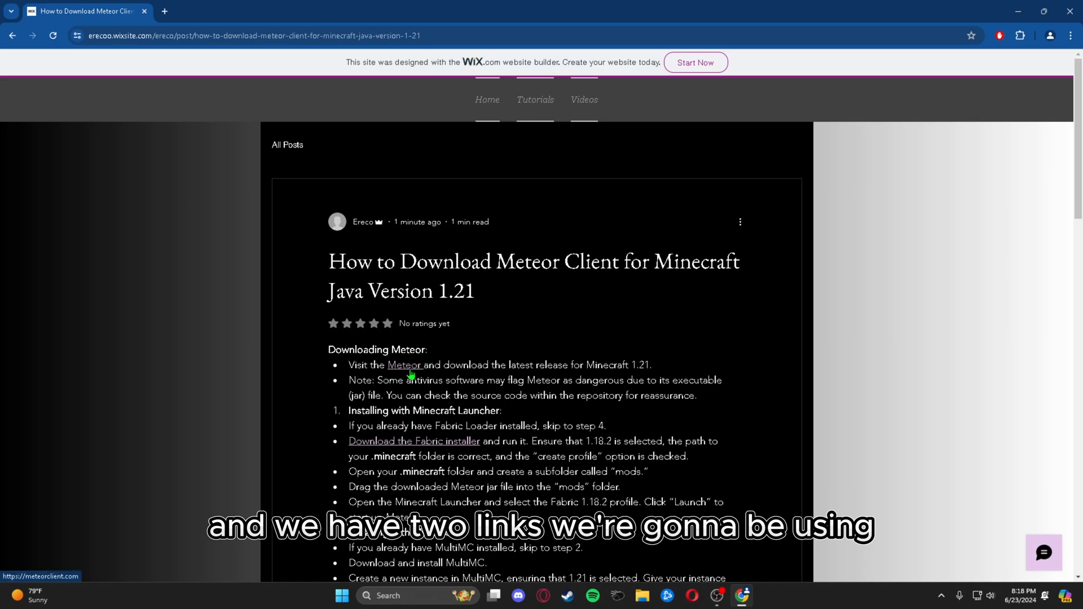
mouse_move(359, 450)
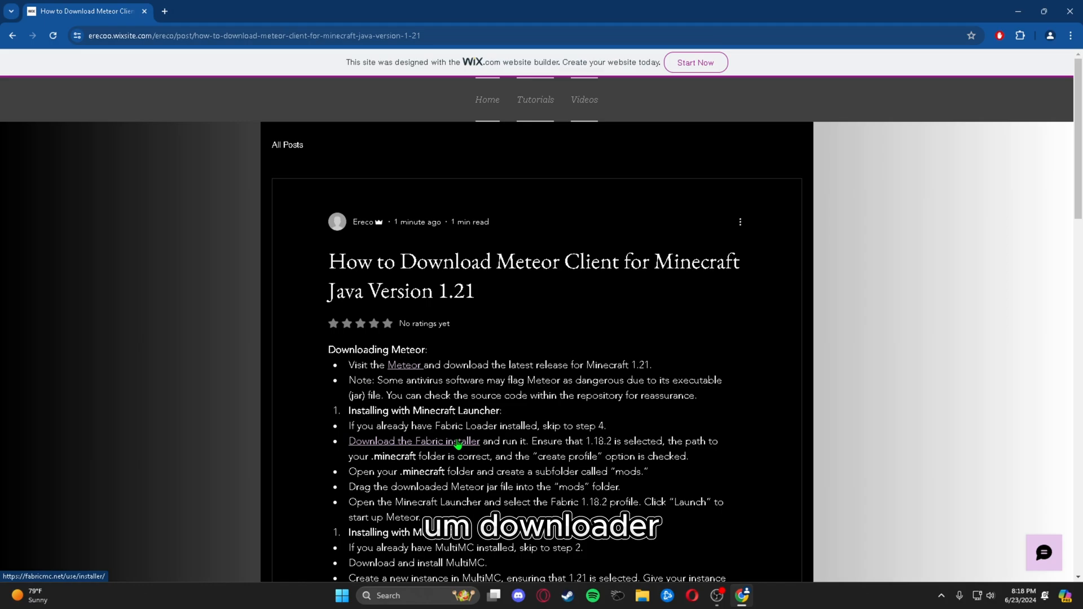
mouse_move(406, 365)
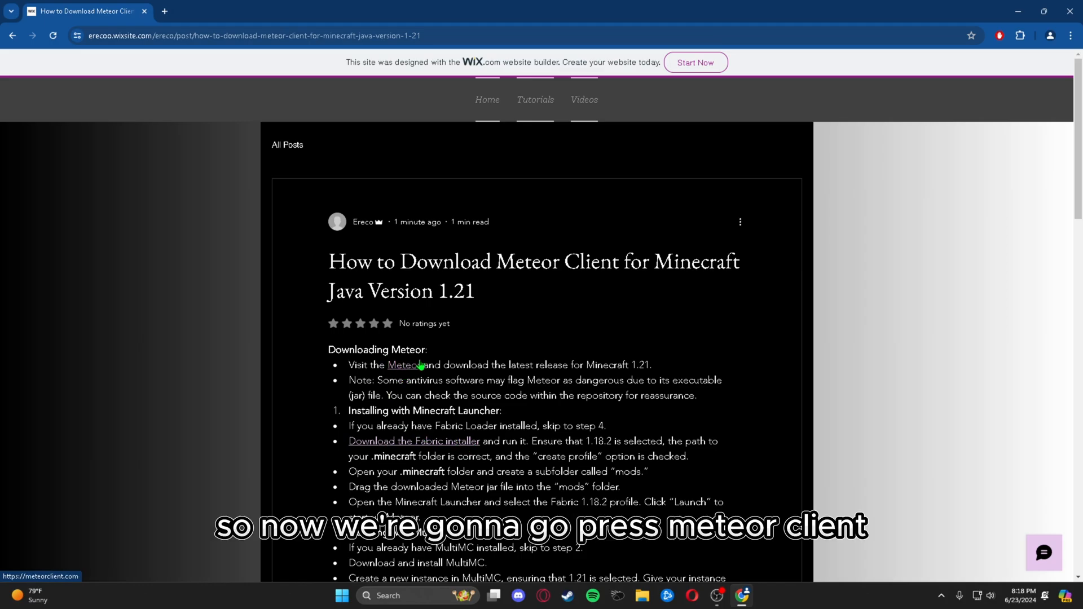
Step: Open meteorclient.com in a new tab from the guide's 'Meteor' link
click(405, 365)
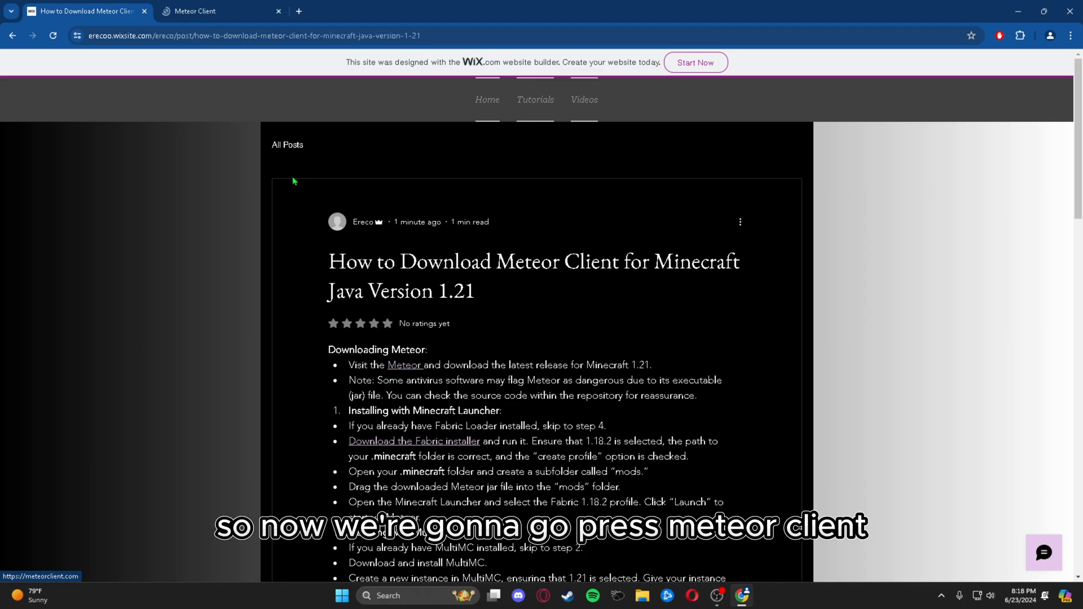
Step: Download Meteor Client Dev Build 0.5.8 for 1.21 and keep the unverified jar
click(221, 11)
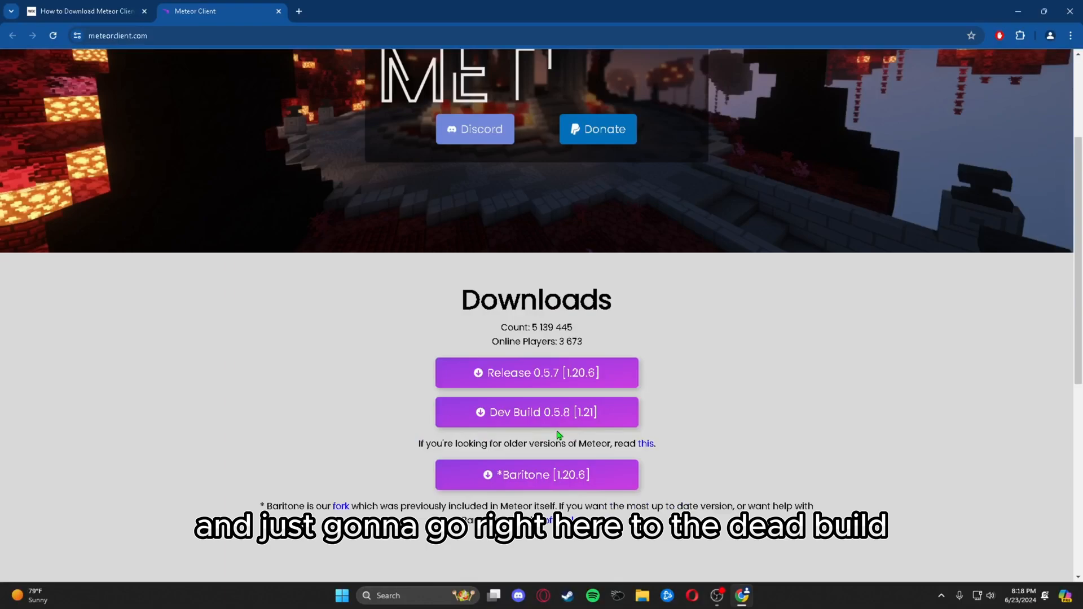
scroll(down, 3)
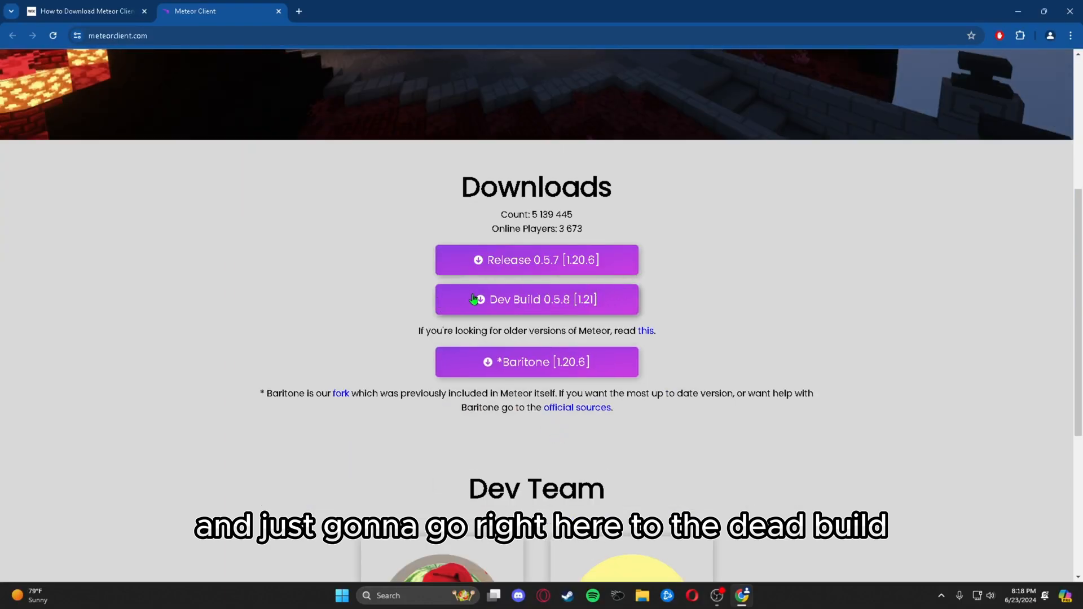
mouse_move(538, 299)
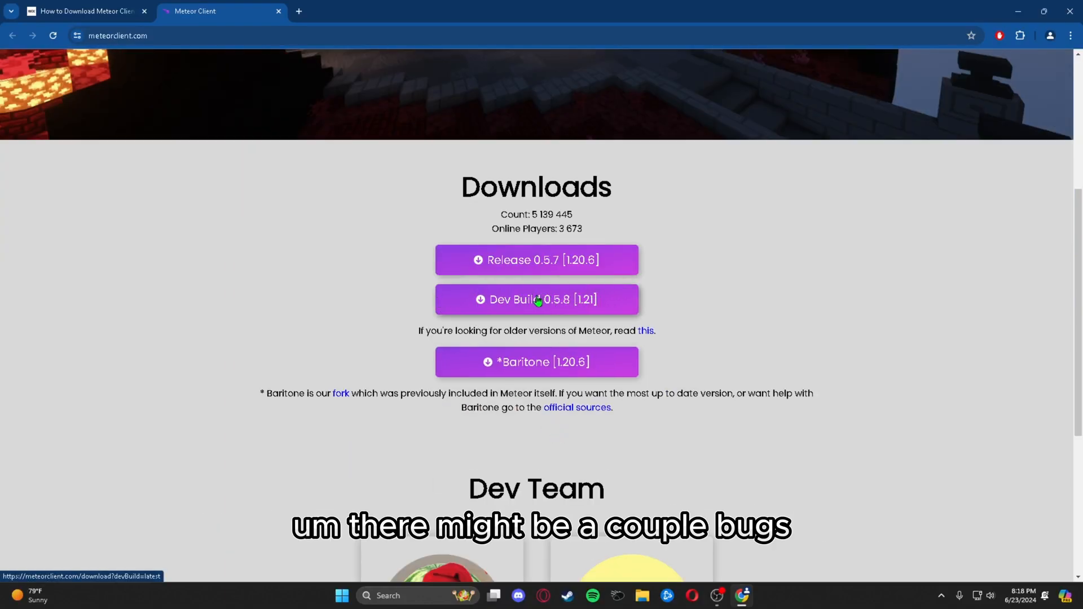
mouse_move(546, 304)
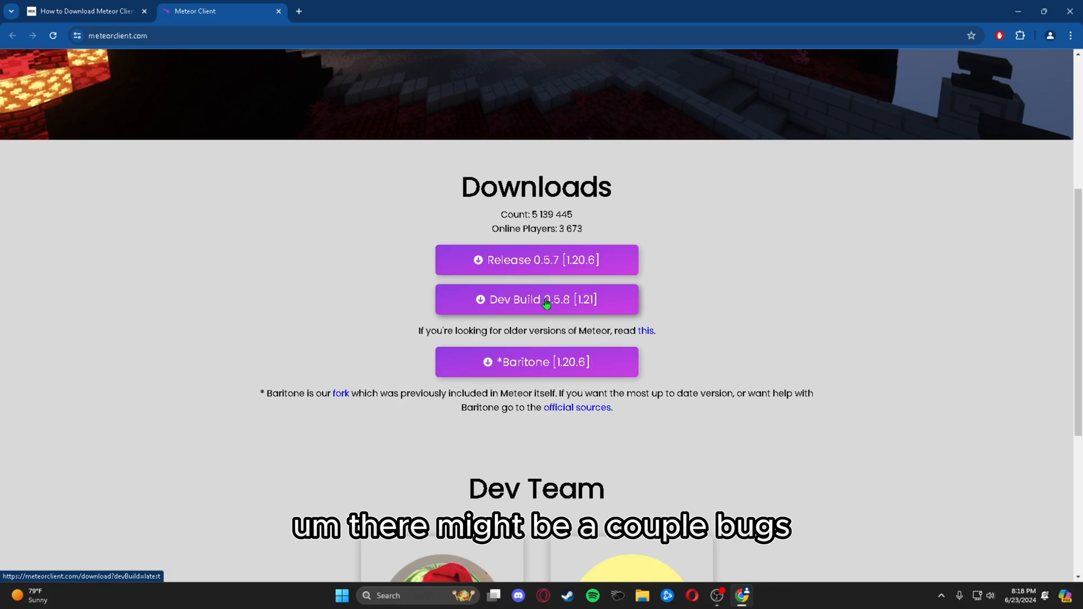
mouse_move(544, 293)
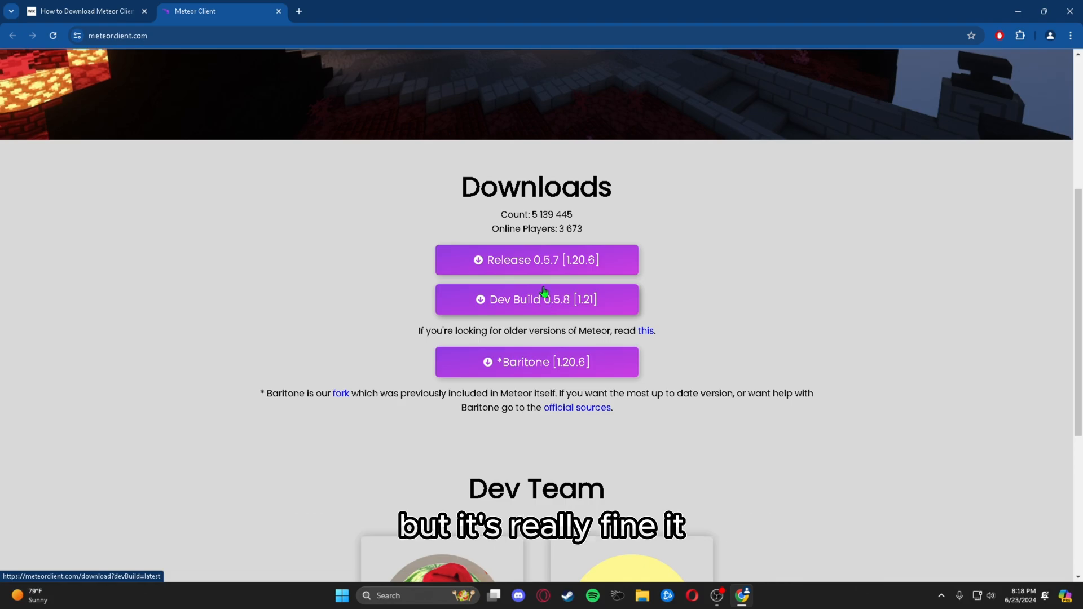
mouse_move(530, 308)
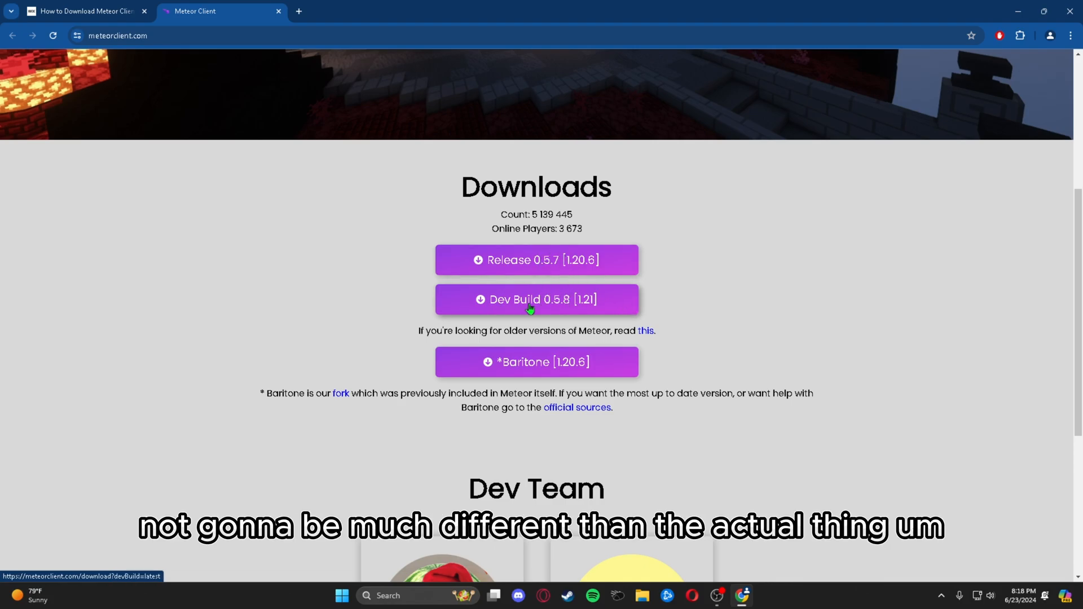
mouse_move(464, 287)
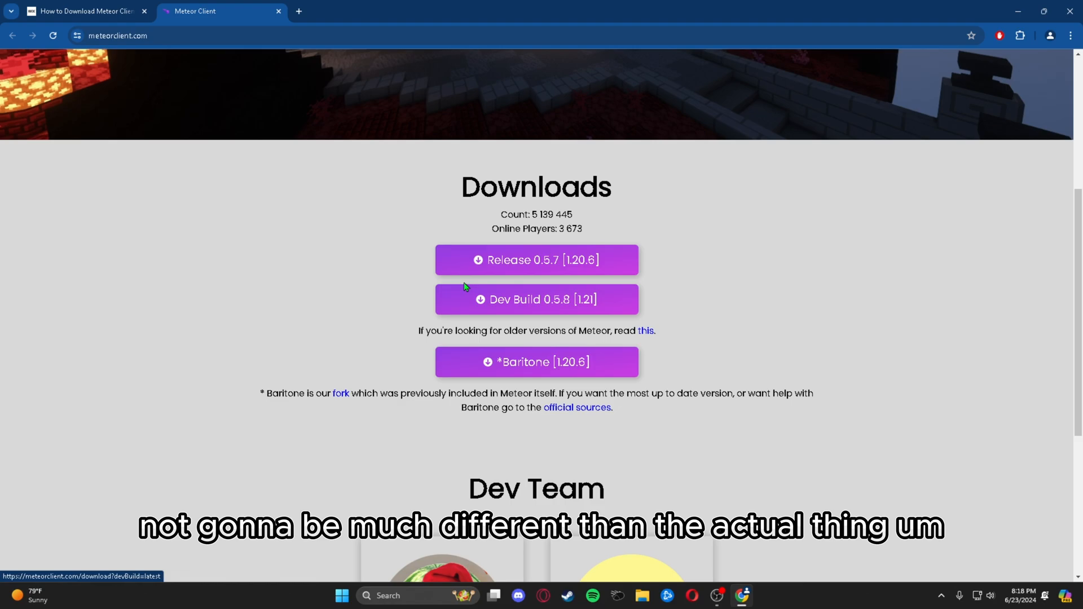
mouse_move(605, 263)
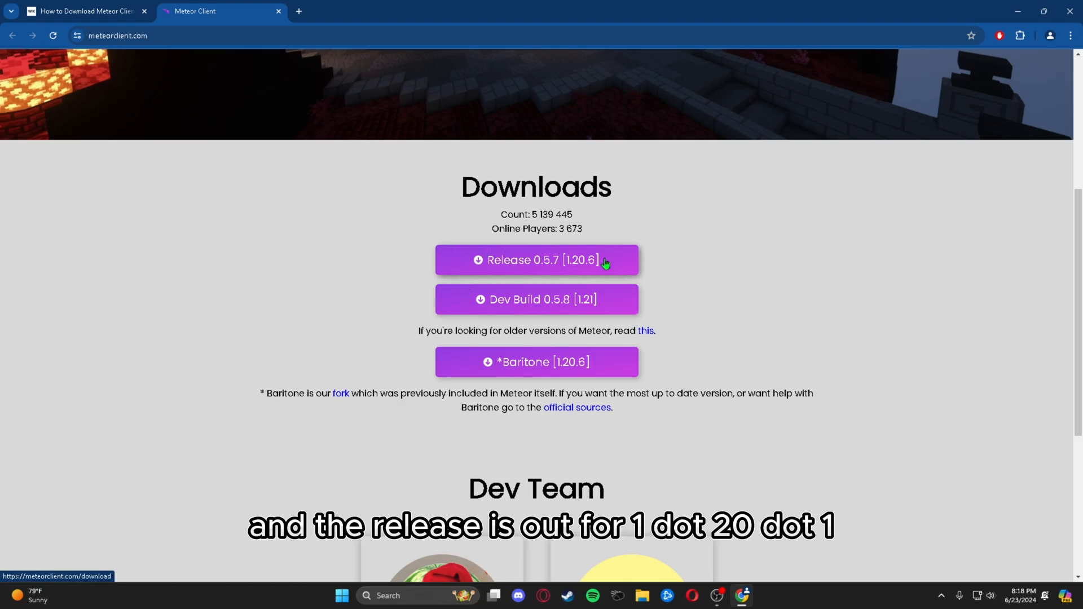
mouse_move(596, 308)
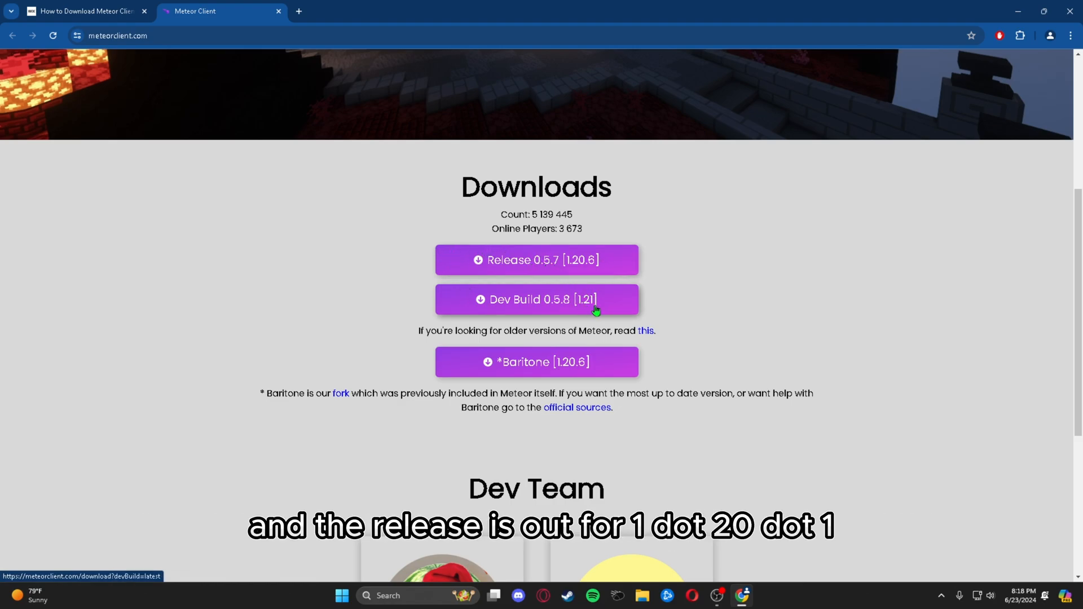
click(536, 299)
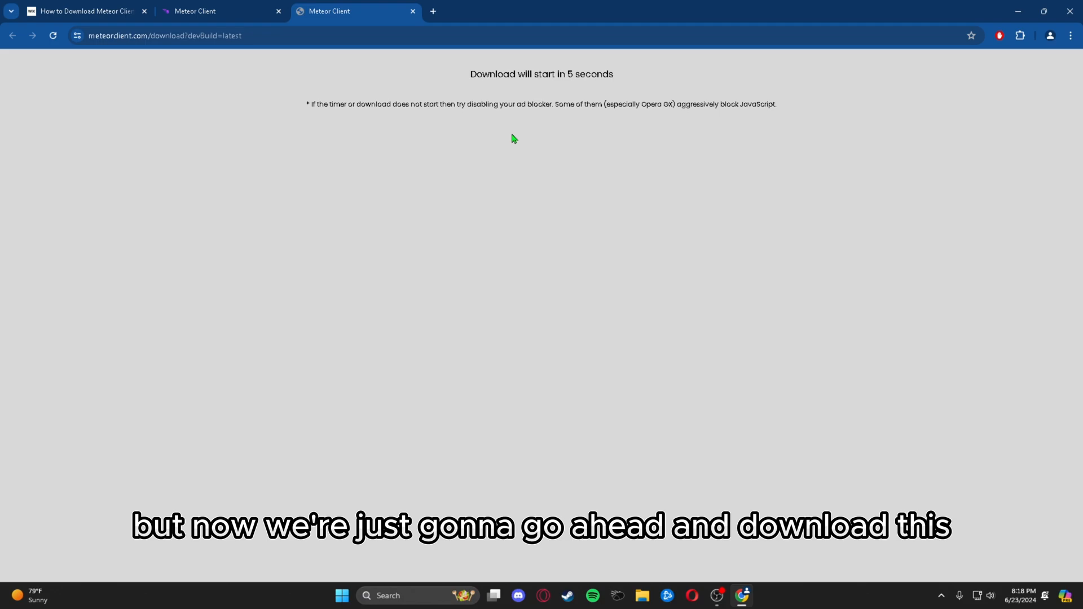
mouse_move(450, 81)
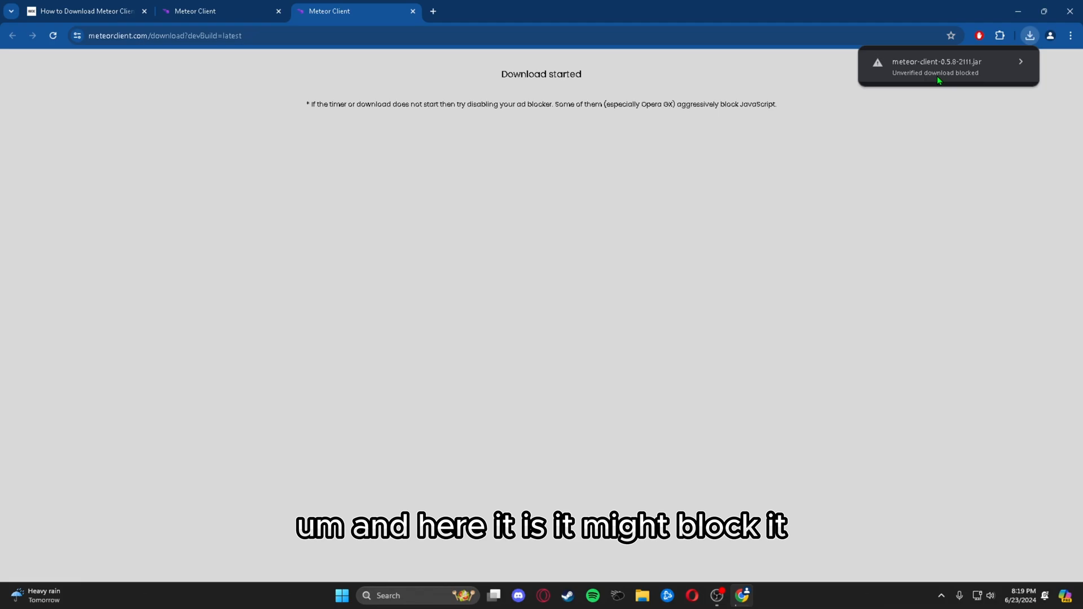
click(1021, 62)
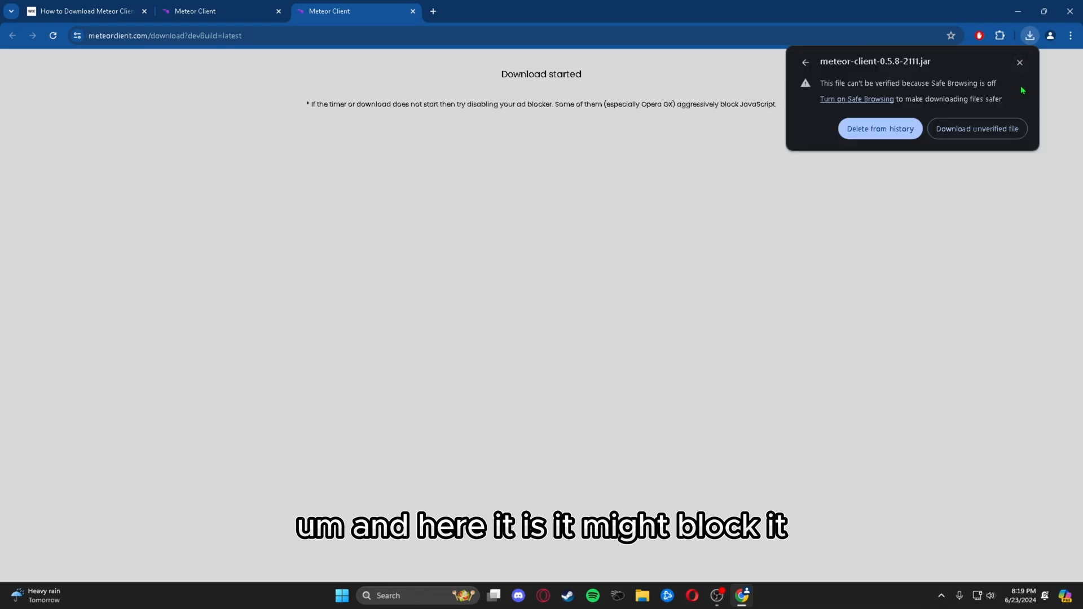
click(1019, 62)
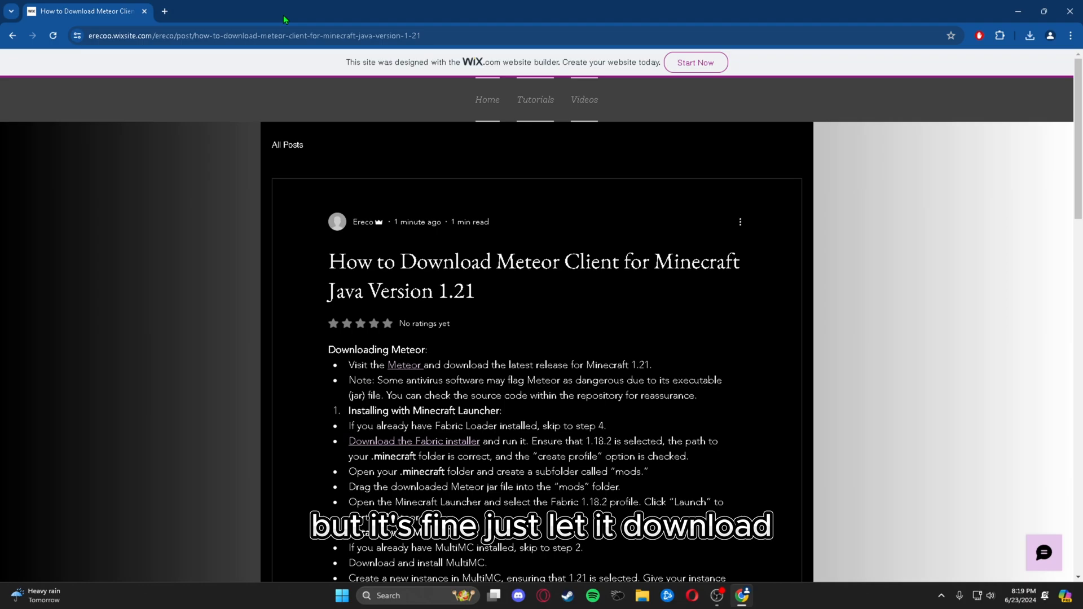
Step: Download fabric-installer-1.0.1.exe for Windows and open it from the download history
click(413, 441)
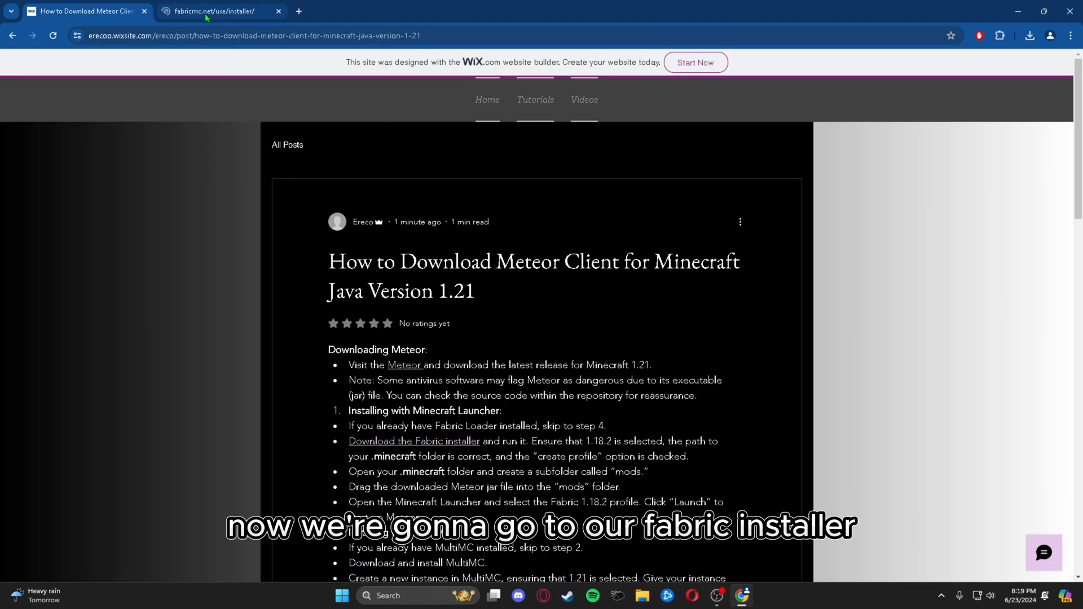
click(214, 12)
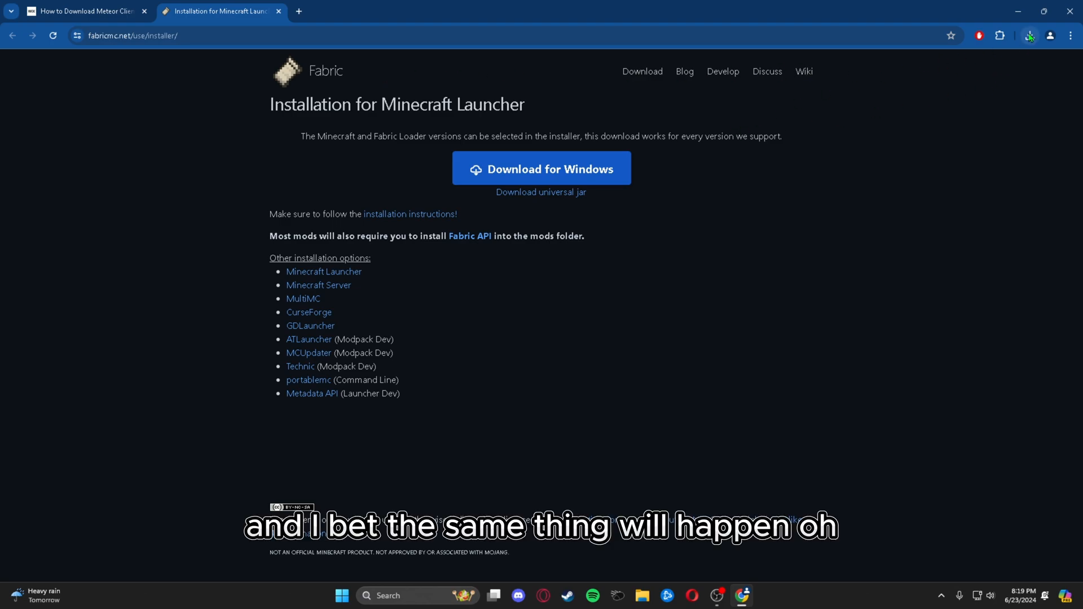
click(1029, 35)
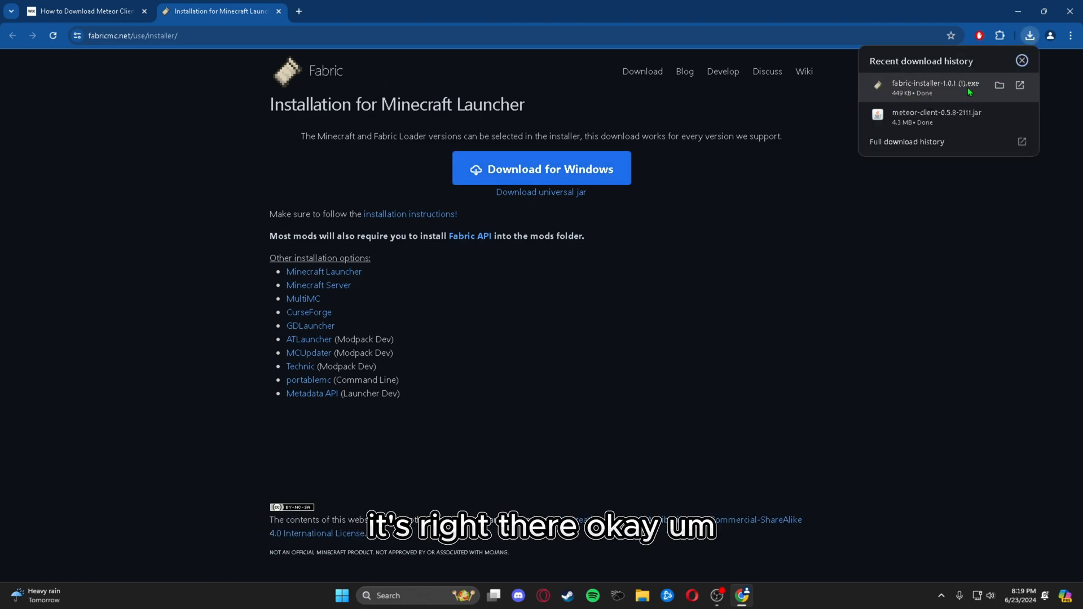
click(1022, 61)
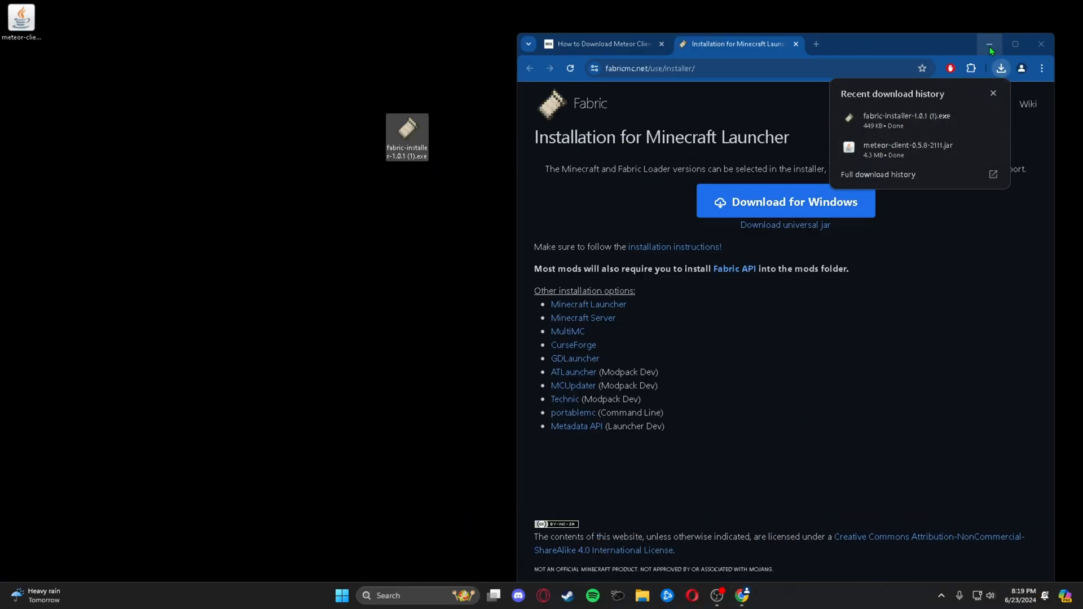
Step: Run the Fabric installer and install loader 0.15.11 for Minecraft 1.21 with a profile
click(989, 43)
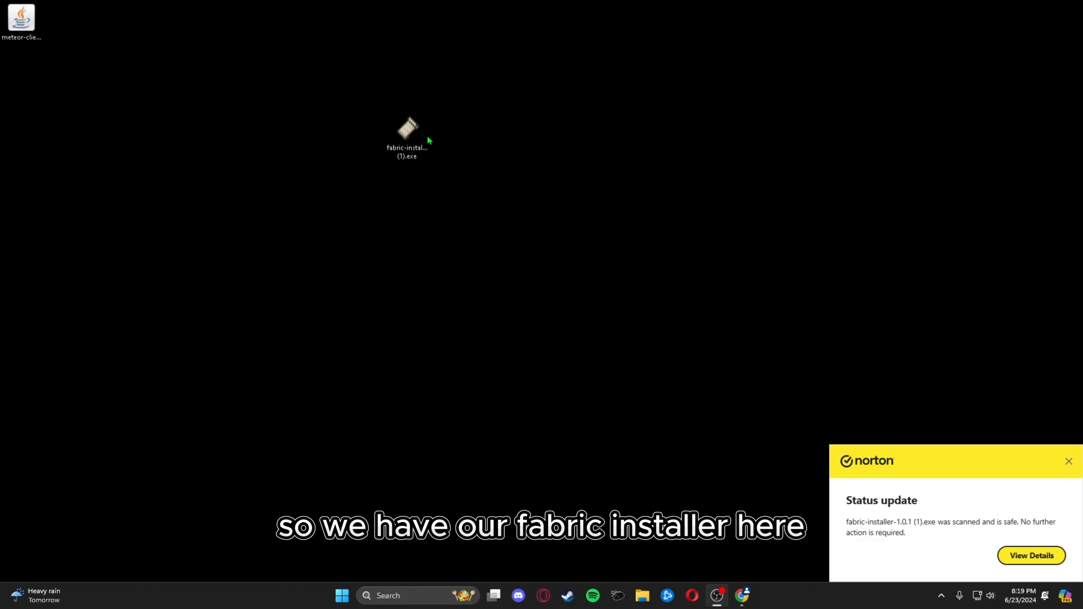
click(407, 135)
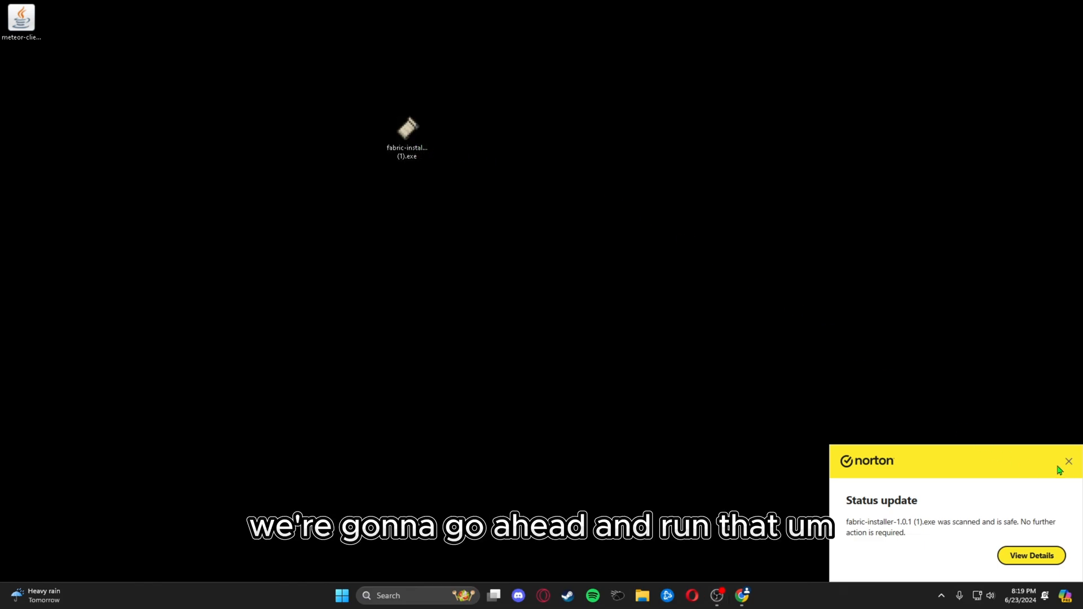
click(1068, 461)
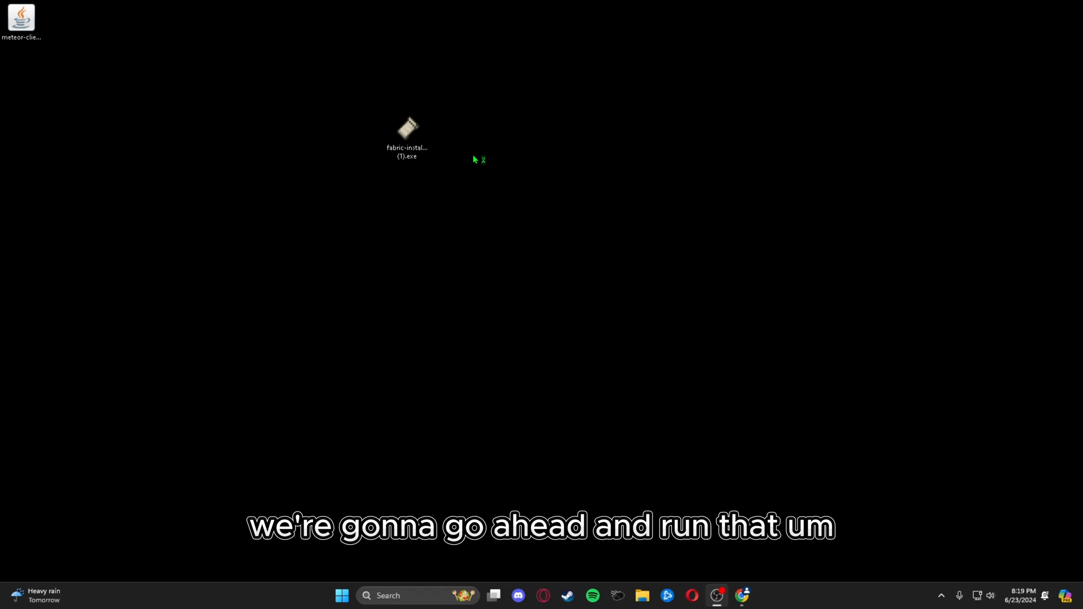
double_click(406, 128)
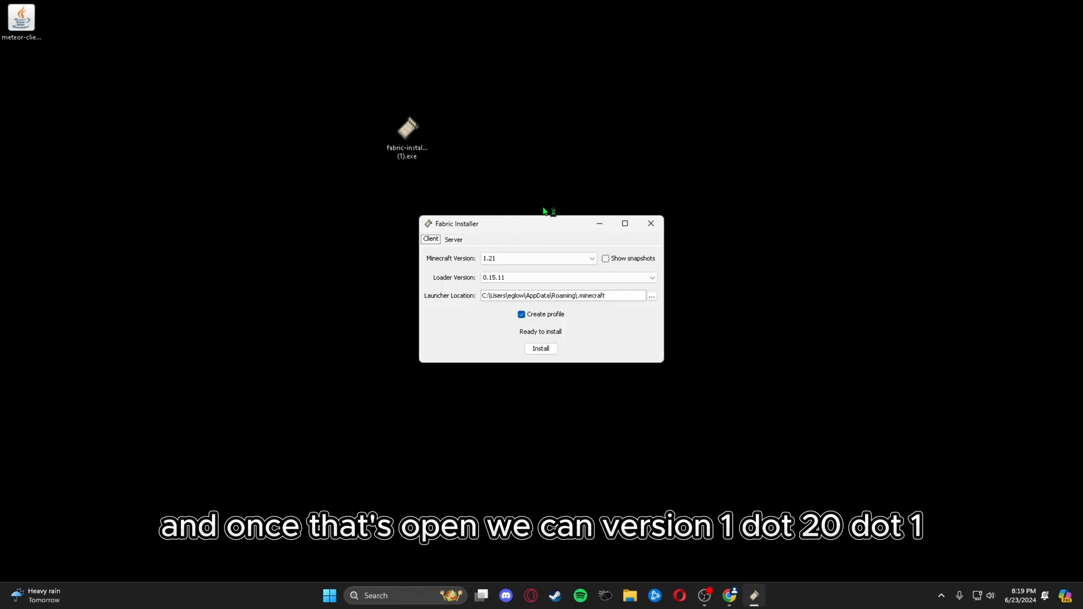
click(590, 258)
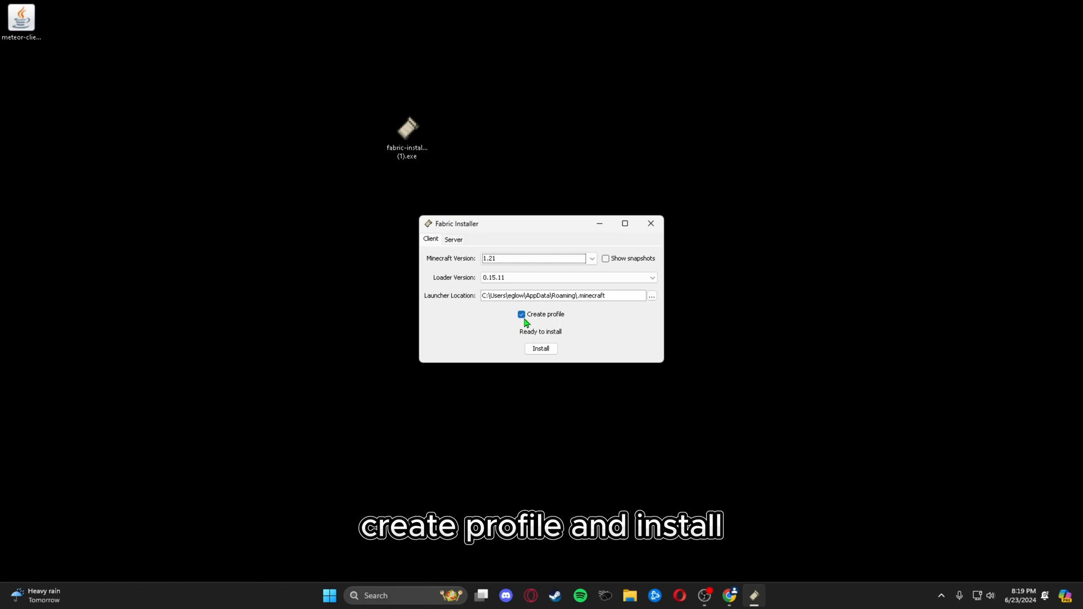
click(541, 349)
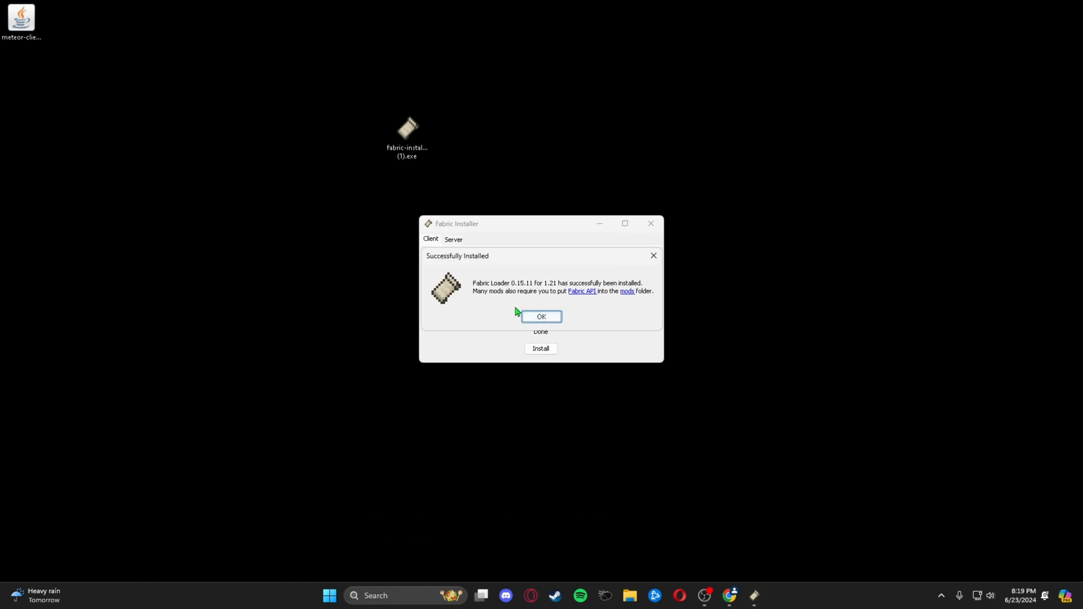
click(541, 317)
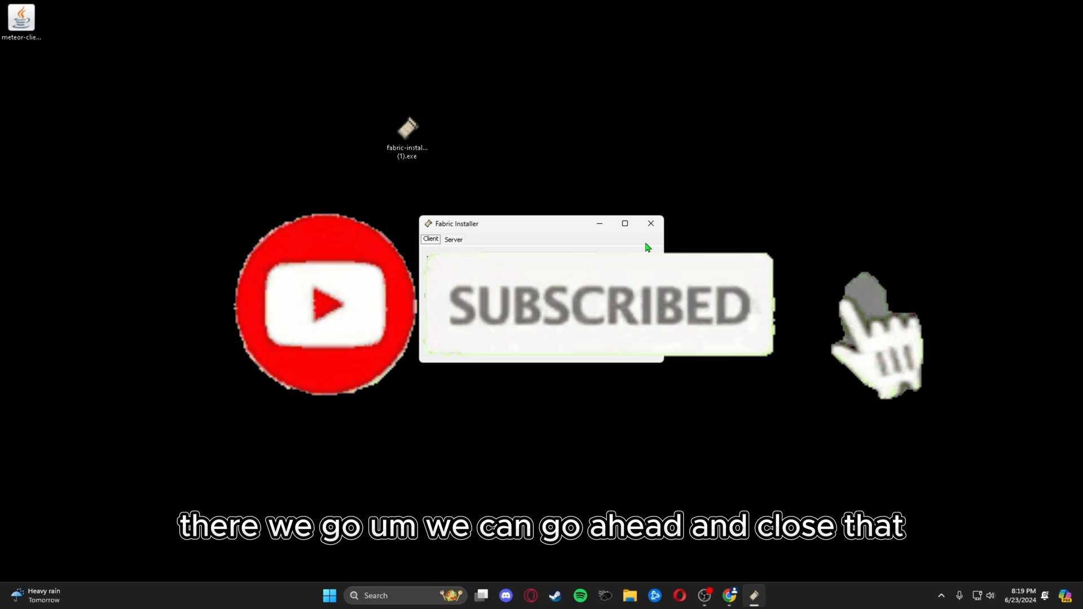
Step: Open the Minecraft Launcher installations and search the version list for 'fab'
text(minecraft)
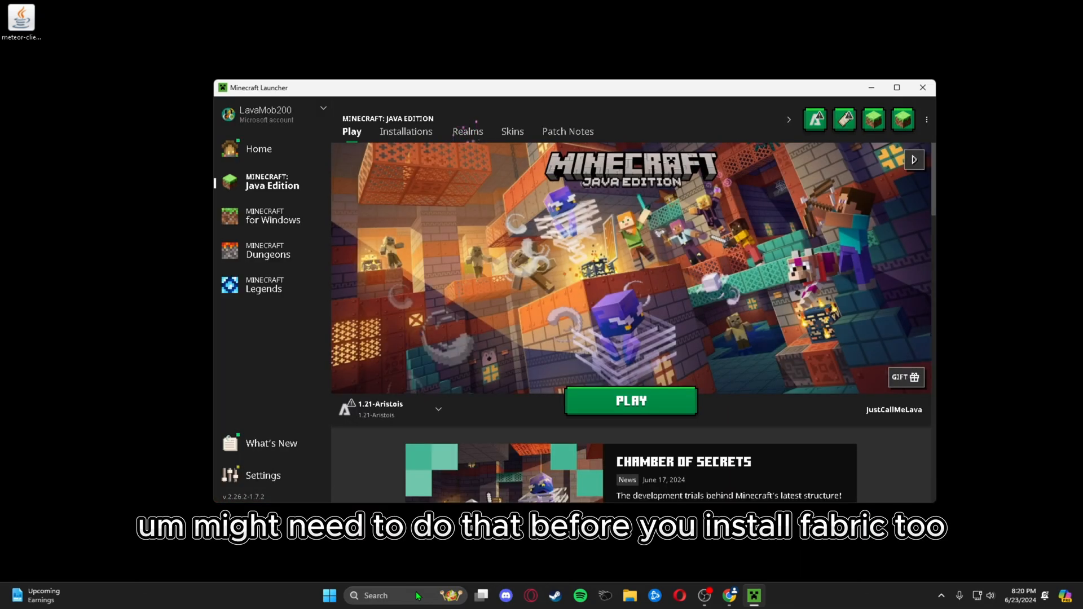
click(406, 131)
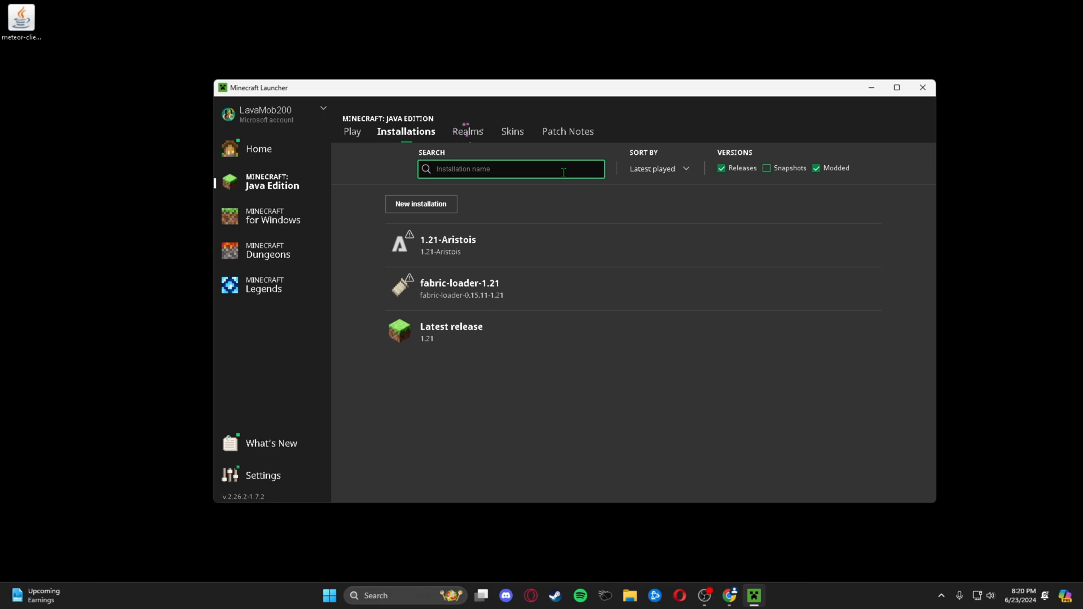
mouse_move(442, 288)
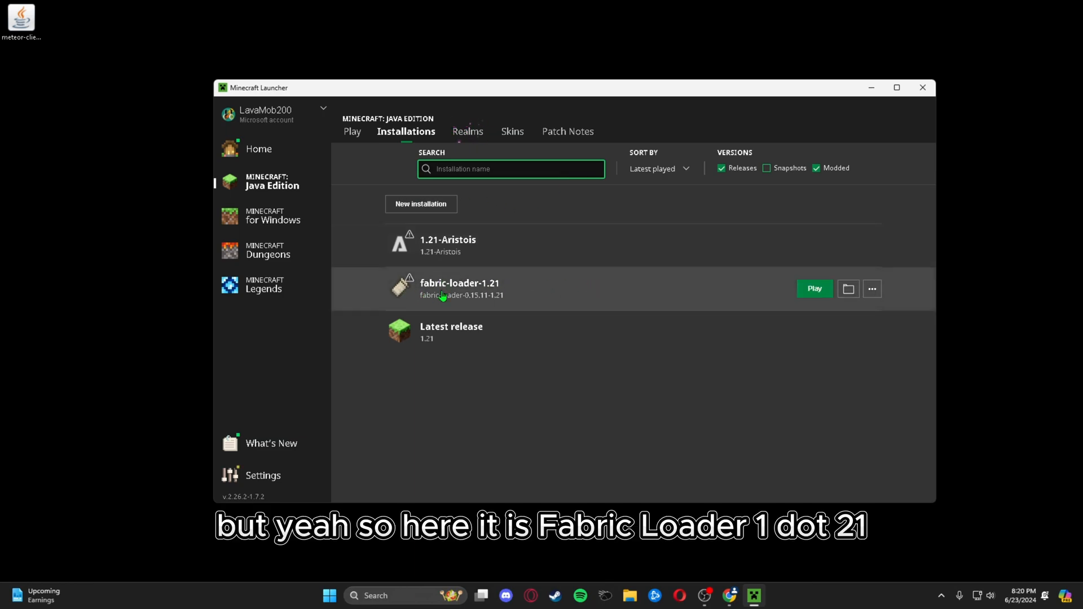
click(421, 203)
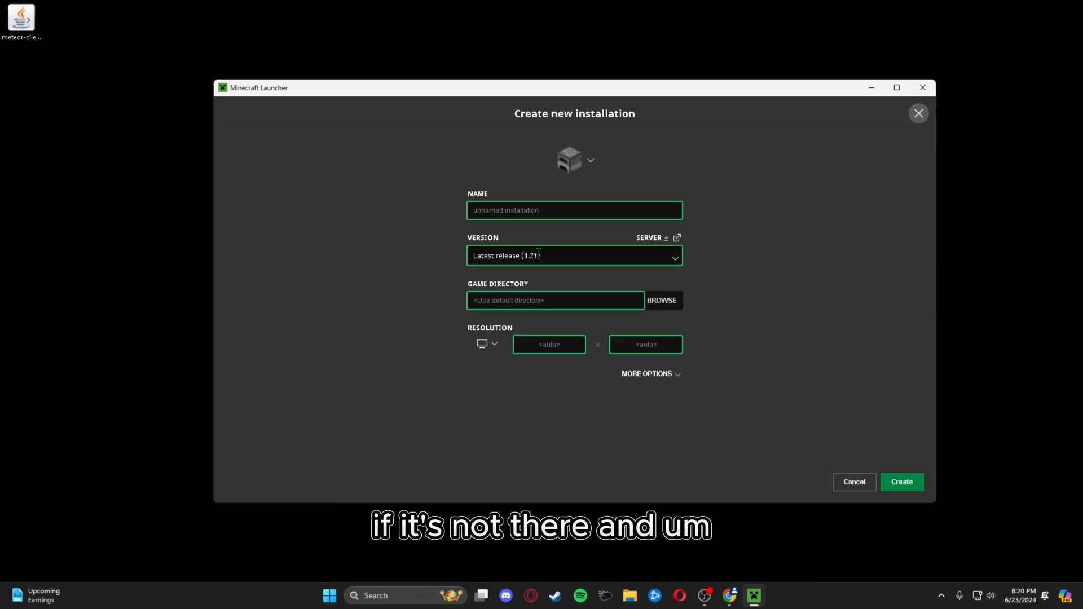
click(574, 255)
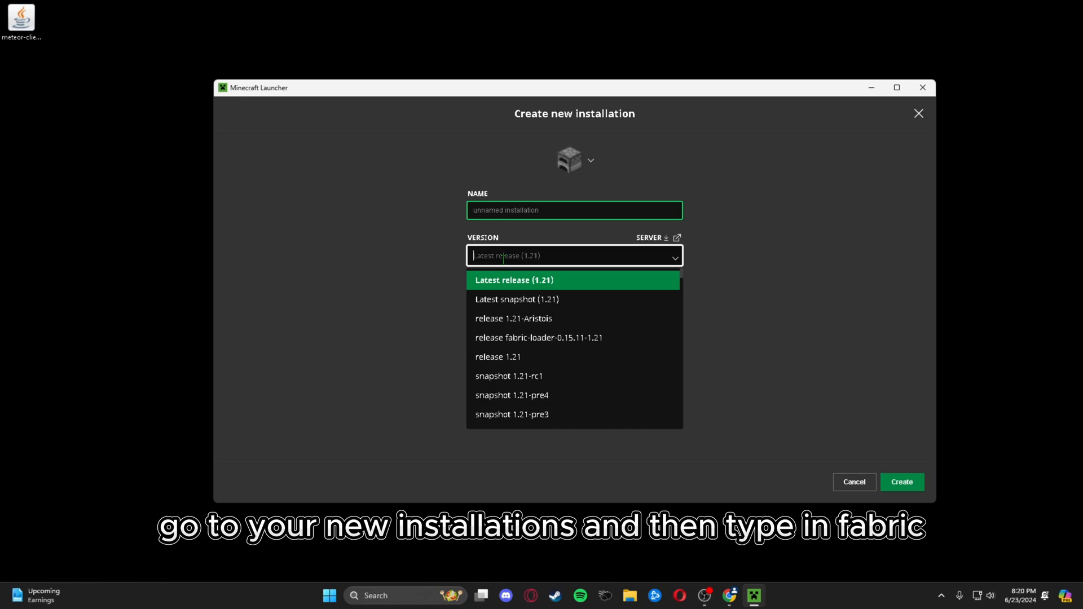
text(fab)
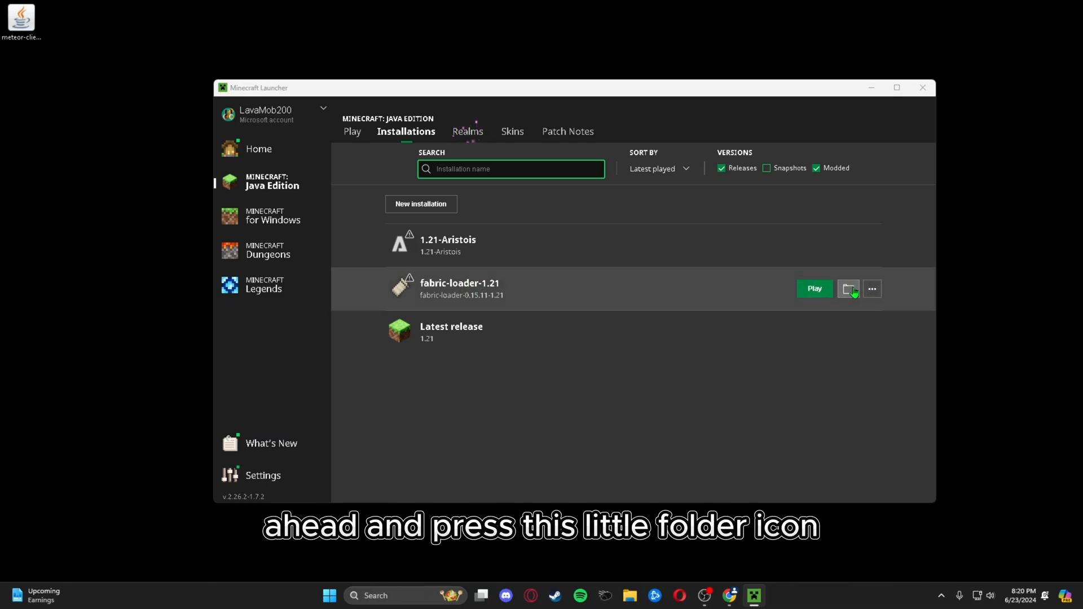
Step: Open the fabric-loader-1.21 game folder (.minecraft) in File Explorer
click(848, 289)
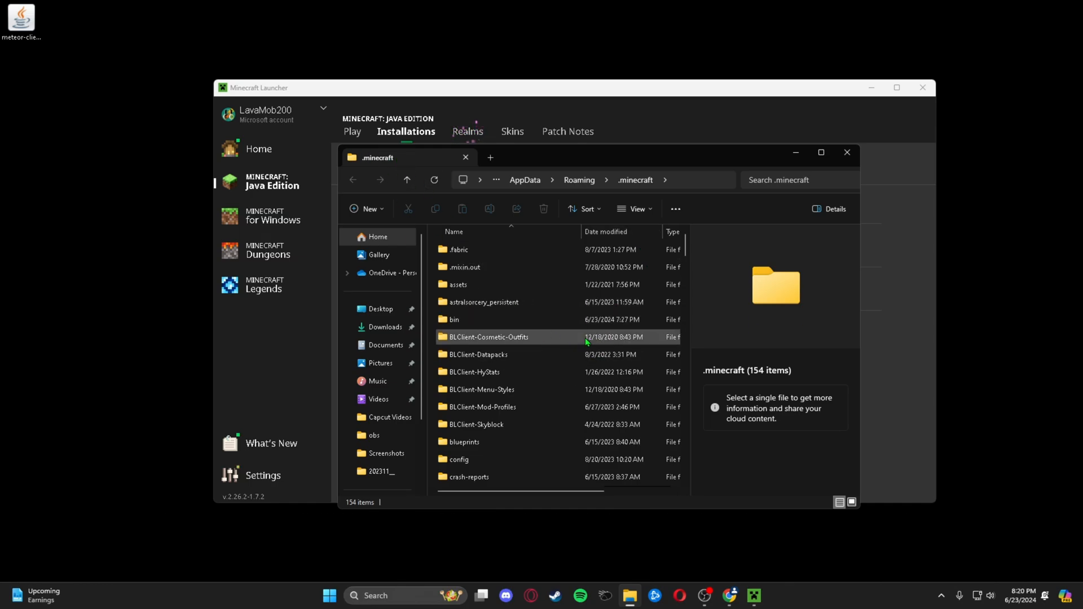
scroll(down, 3)
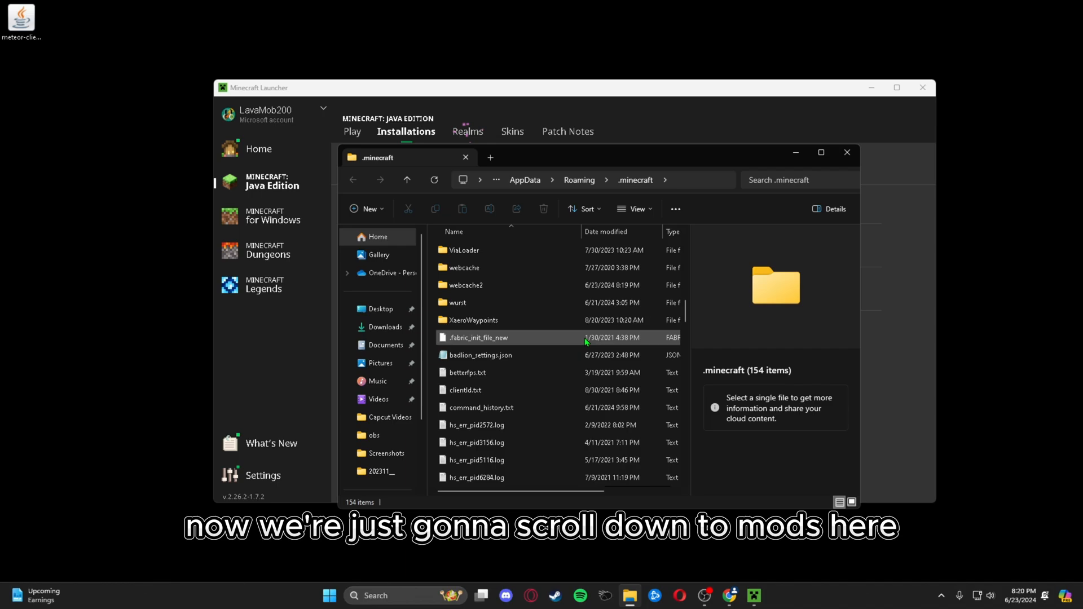
scroll(down, 3)
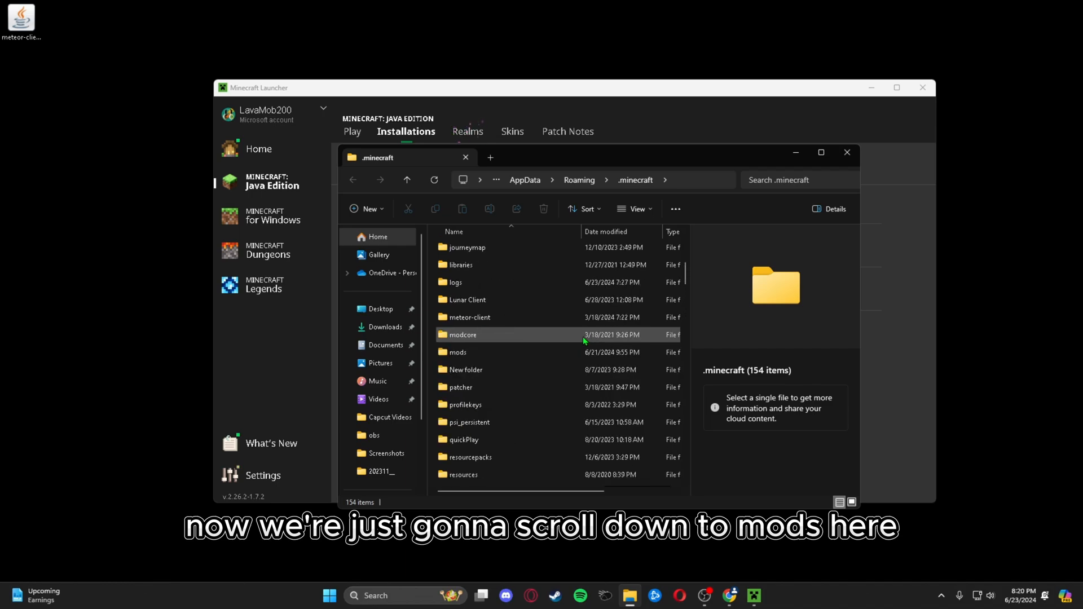
Step: Create a new folder named 'mods' inside .minecraft and open it
click(455, 352)
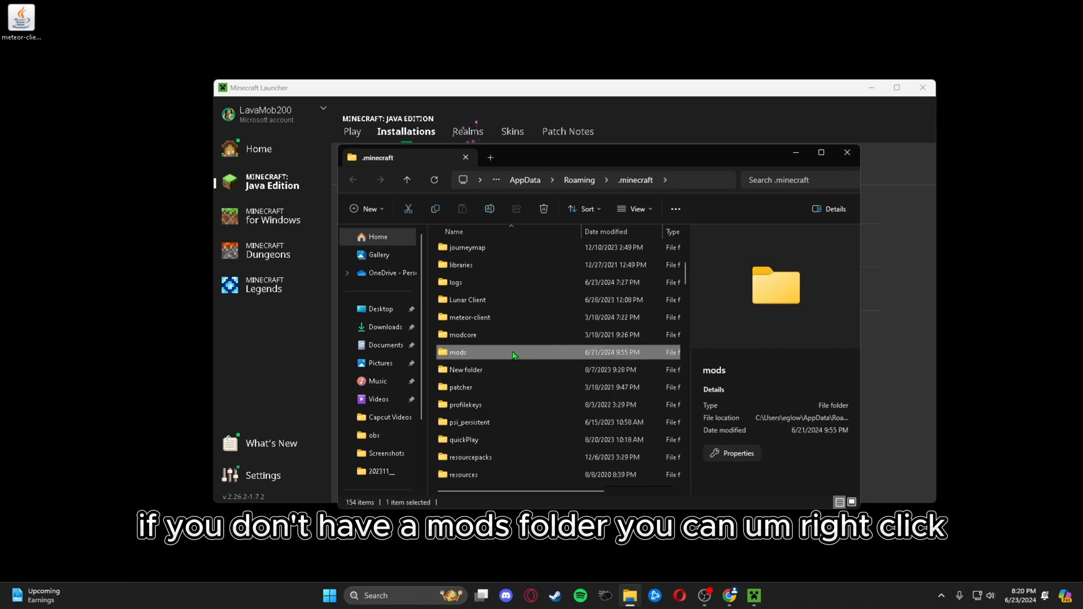
right_click(456, 352)
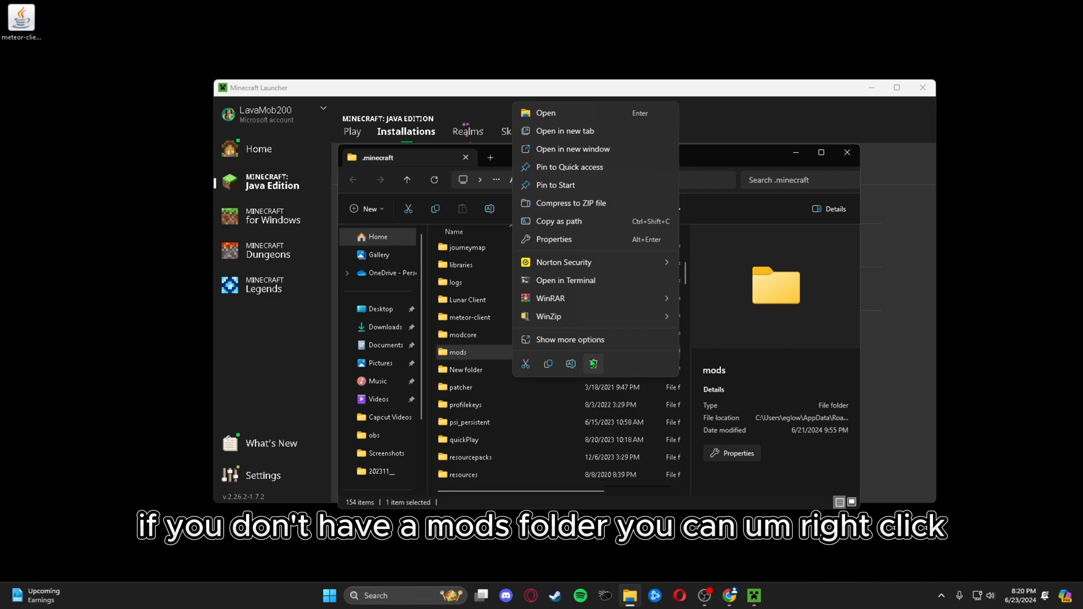
right_click(689, 365)
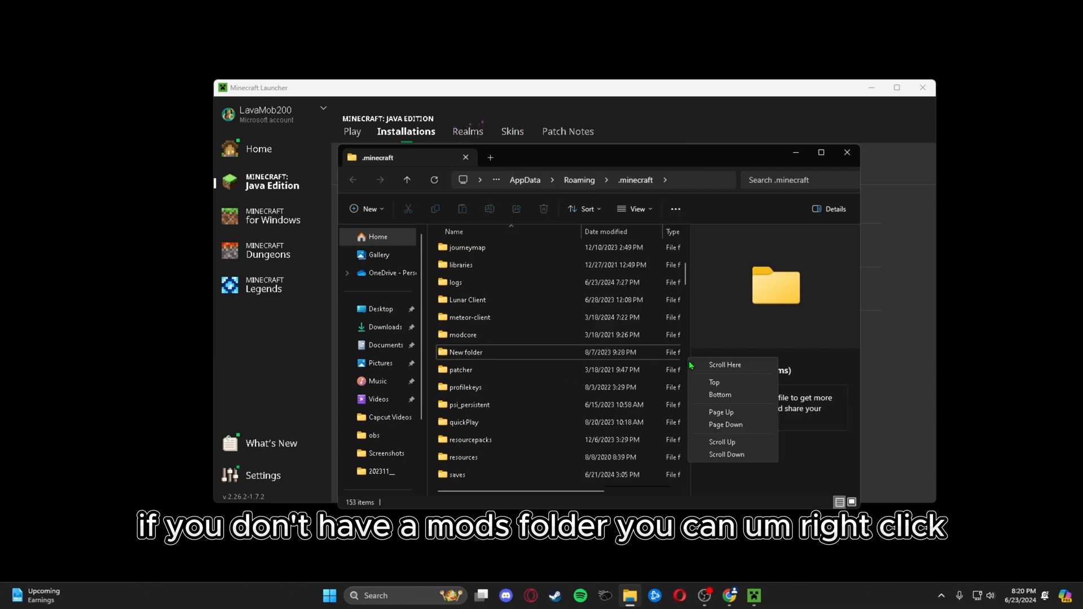
right_click(460, 369)
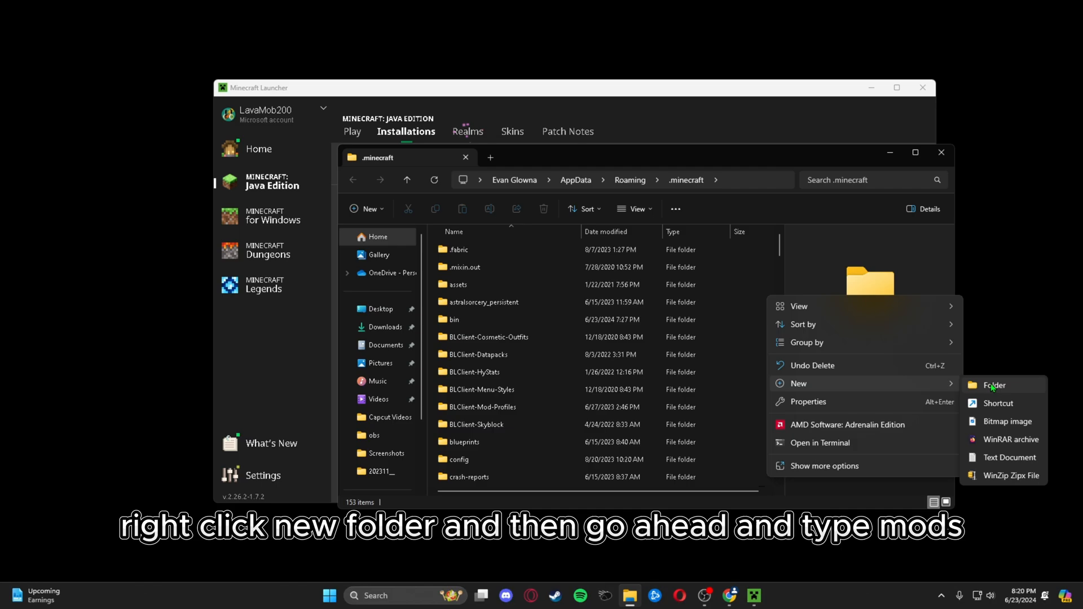
click(993, 385)
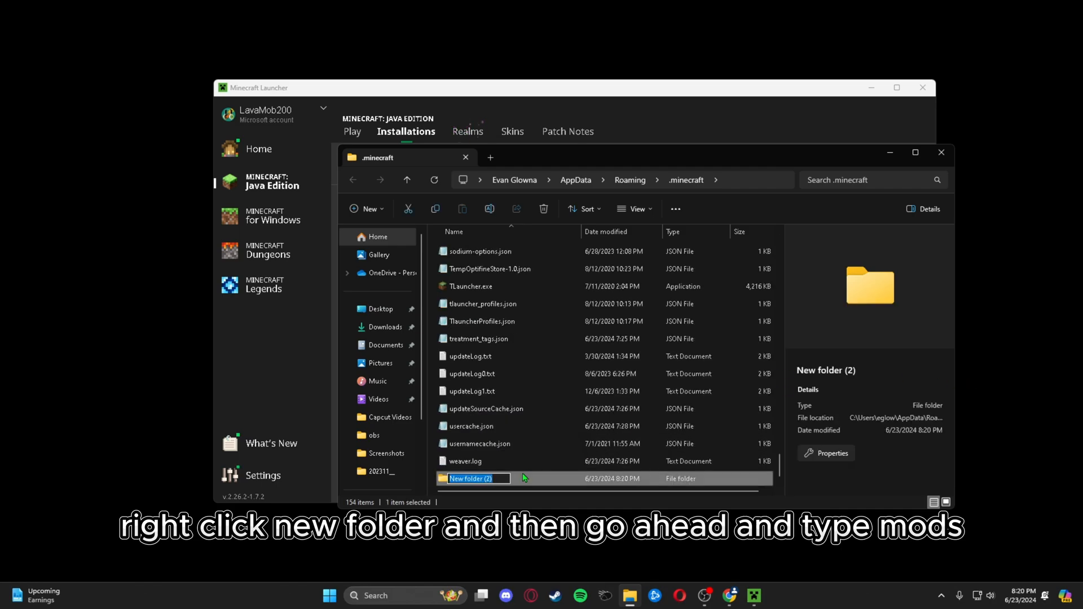
text(mods)
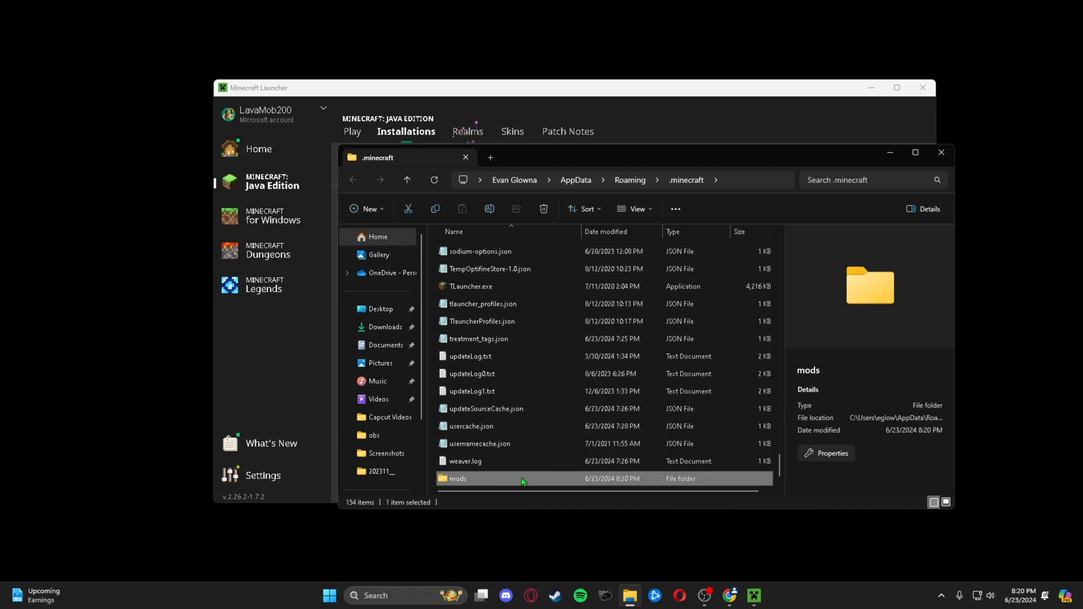
double_click(457, 478)
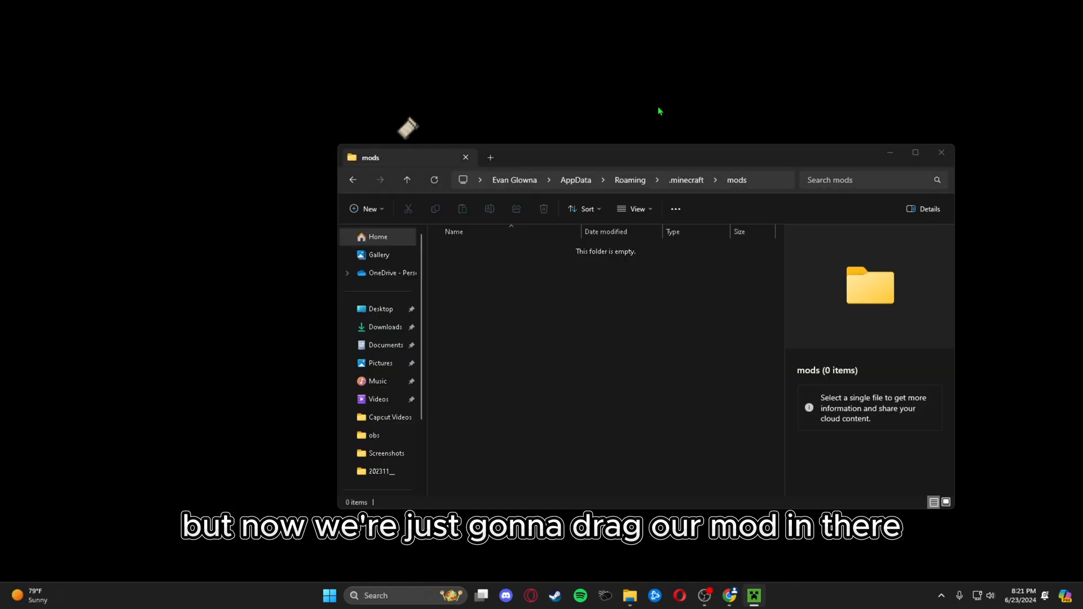
mouse_move(372, 289)
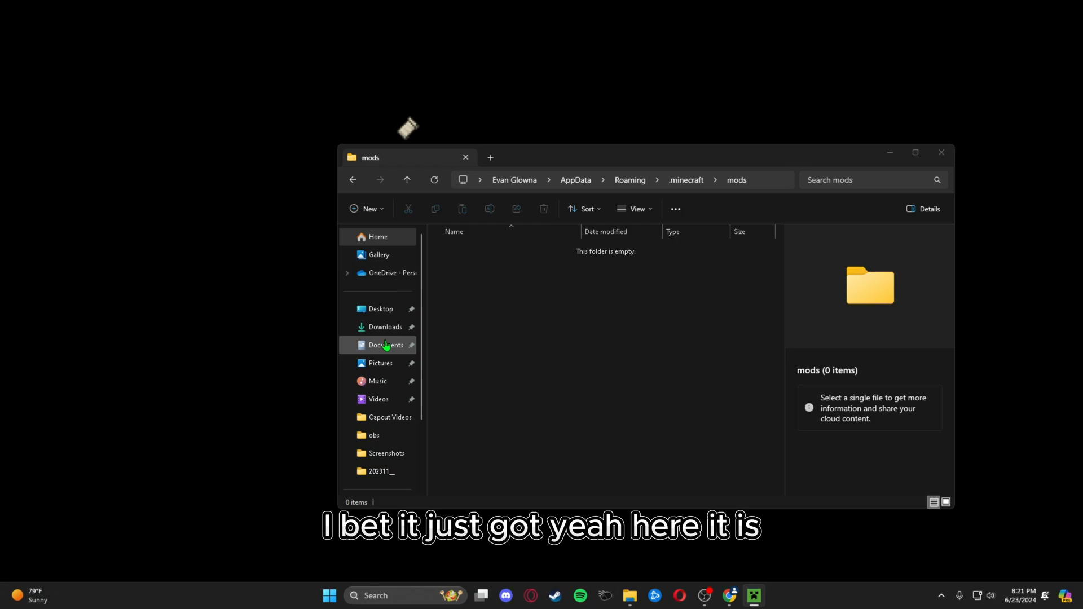
Step: Copy meteor-client-0.5.8-2111.jar from the Downloads folder
click(386, 327)
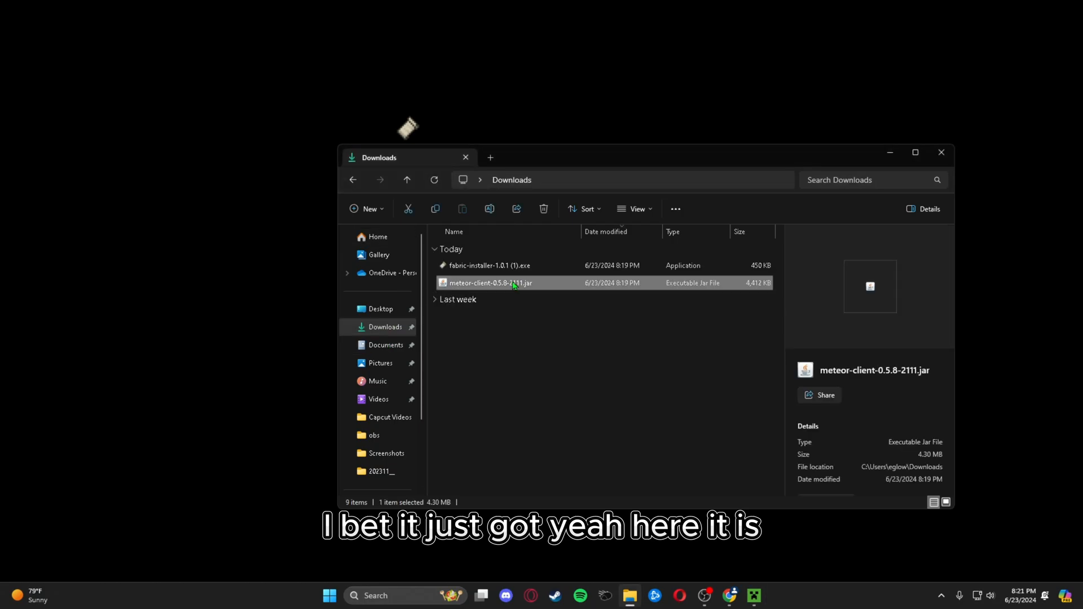
right_click(489, 283)
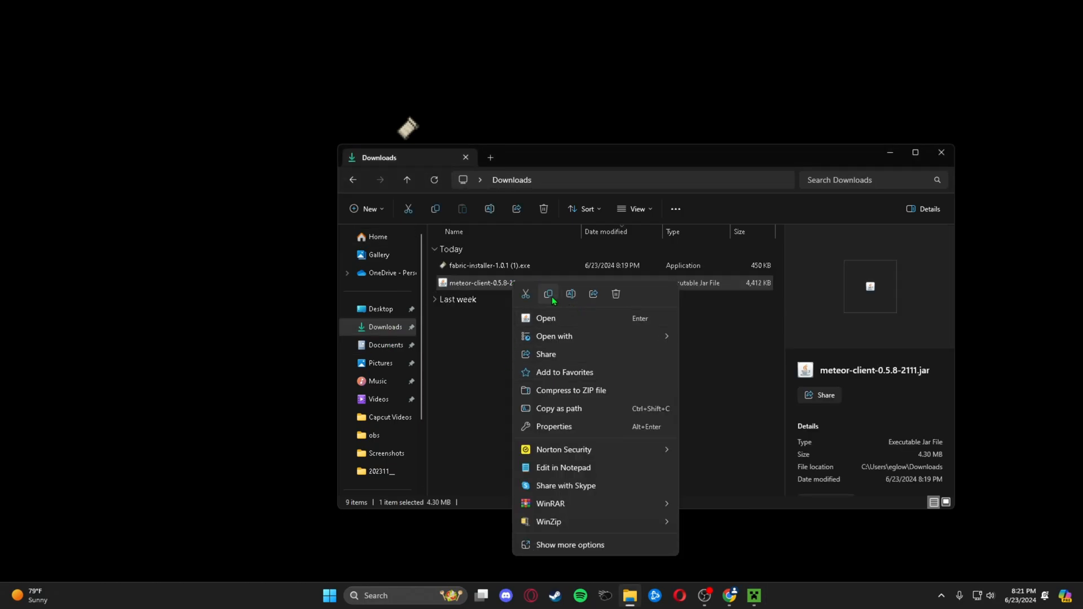
click(353, 180)
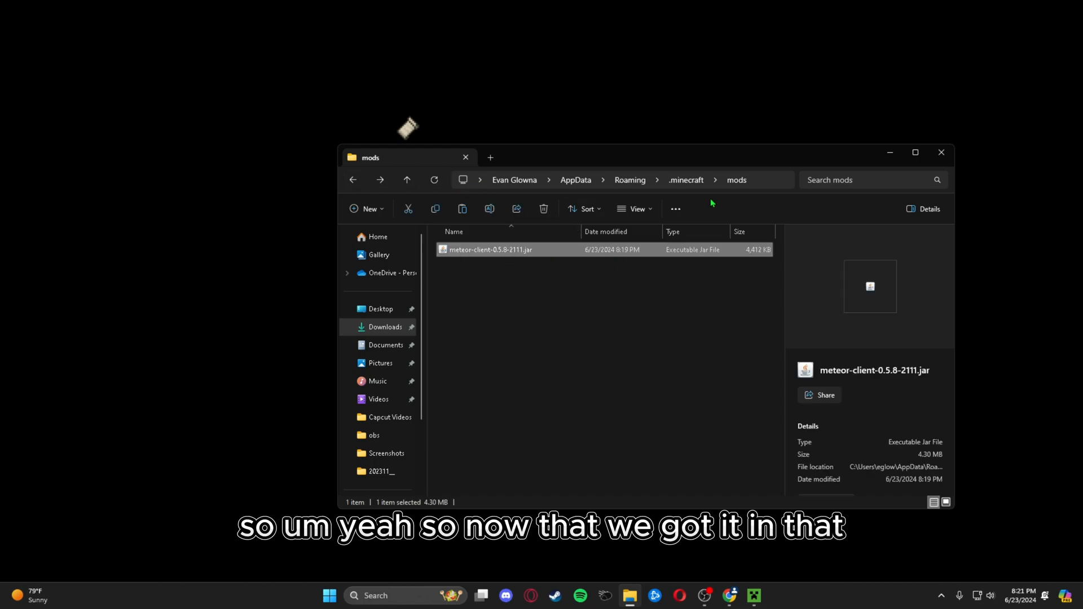
mouse_move(544, 247)
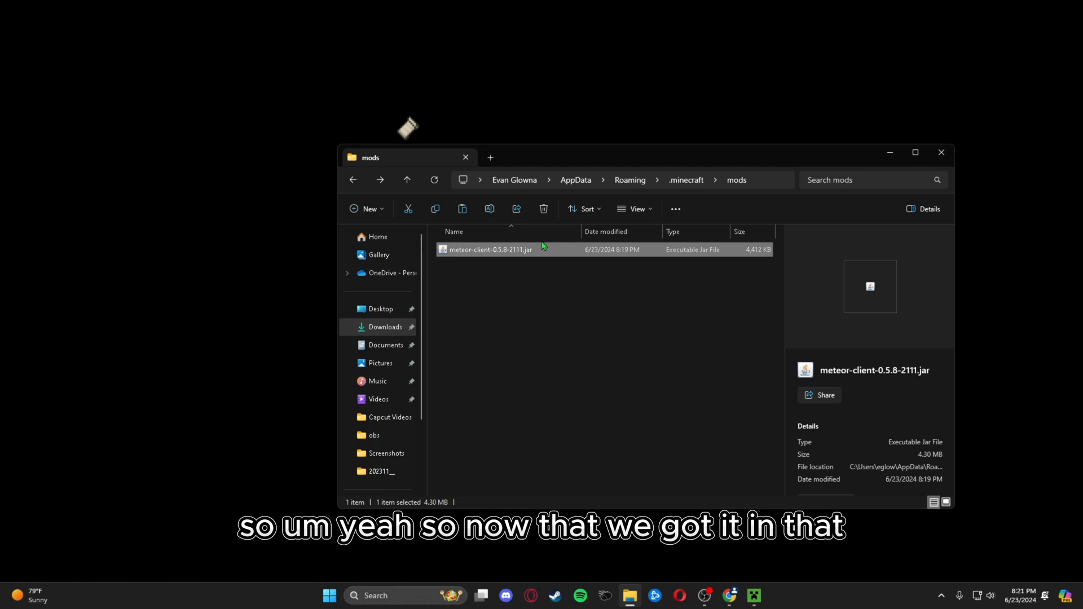
Step: Back in the launcher, select fabric-loader-1.21 and launch the game
click(941, 152)
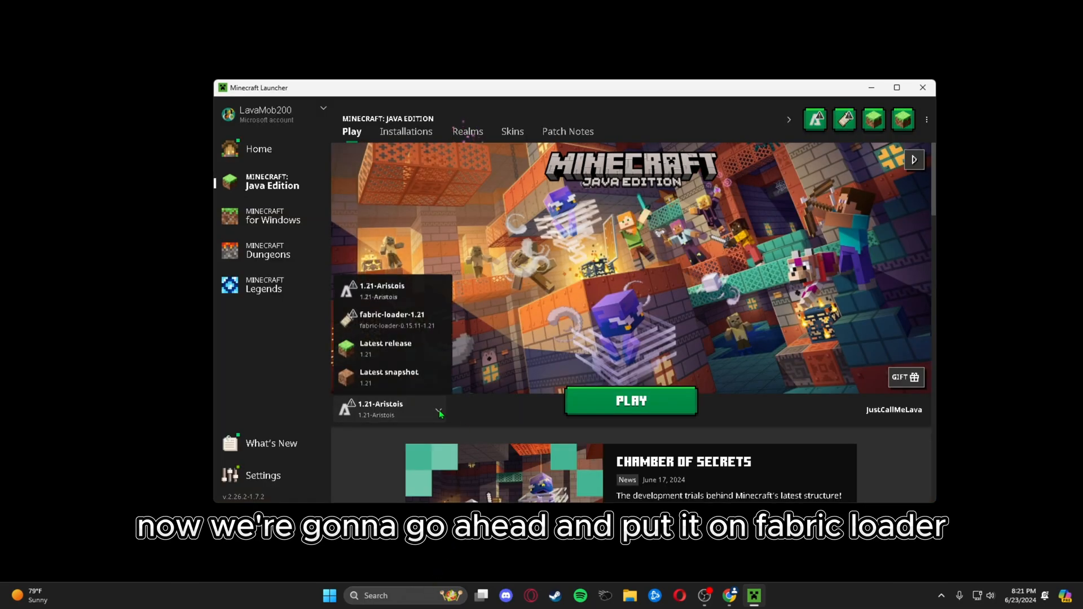
click(392, 319)
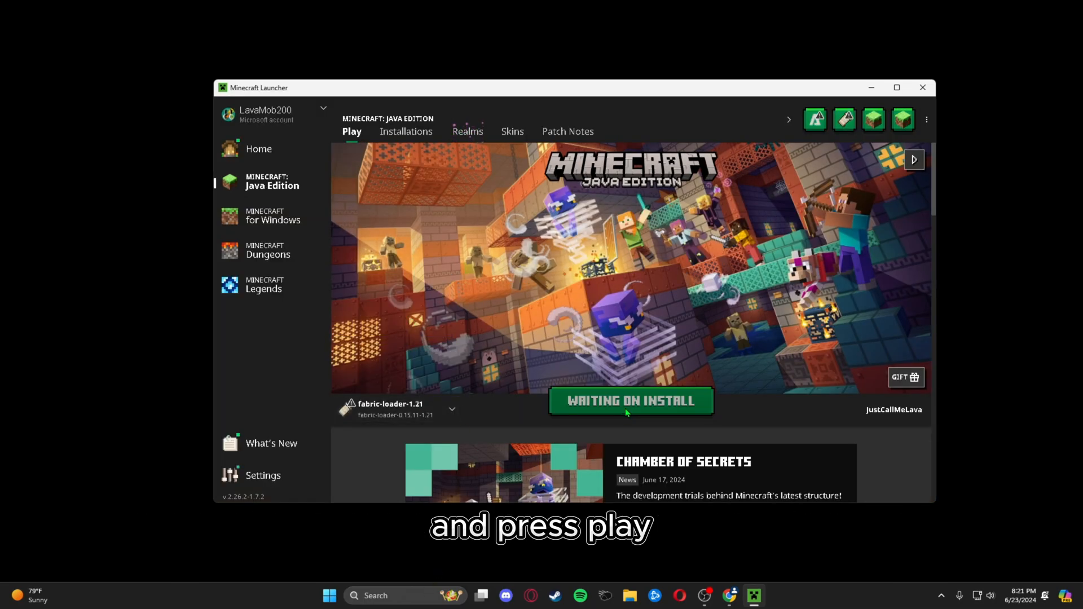
click(629, 400)
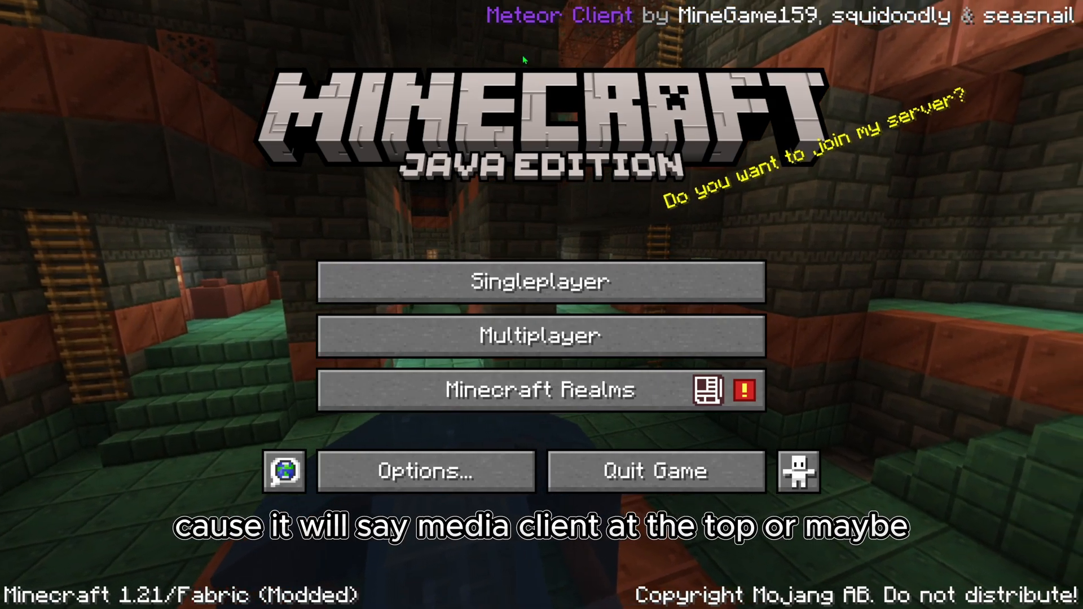
Step: Open Singleplayer and load the most recent New World
click(541, 280)
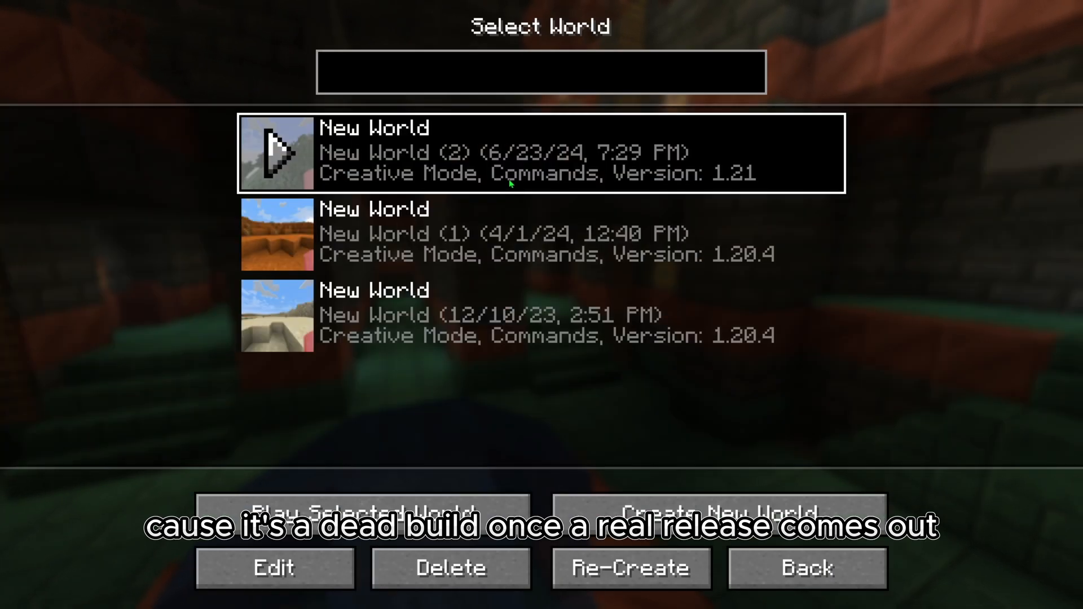
click(363, 510)
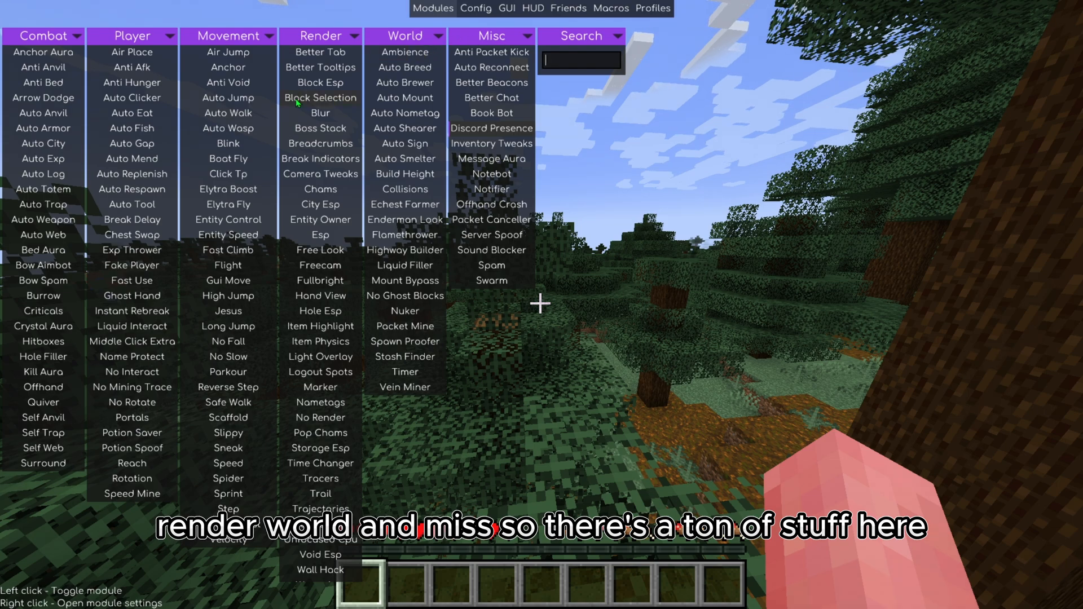
mouse_move(43, 52)
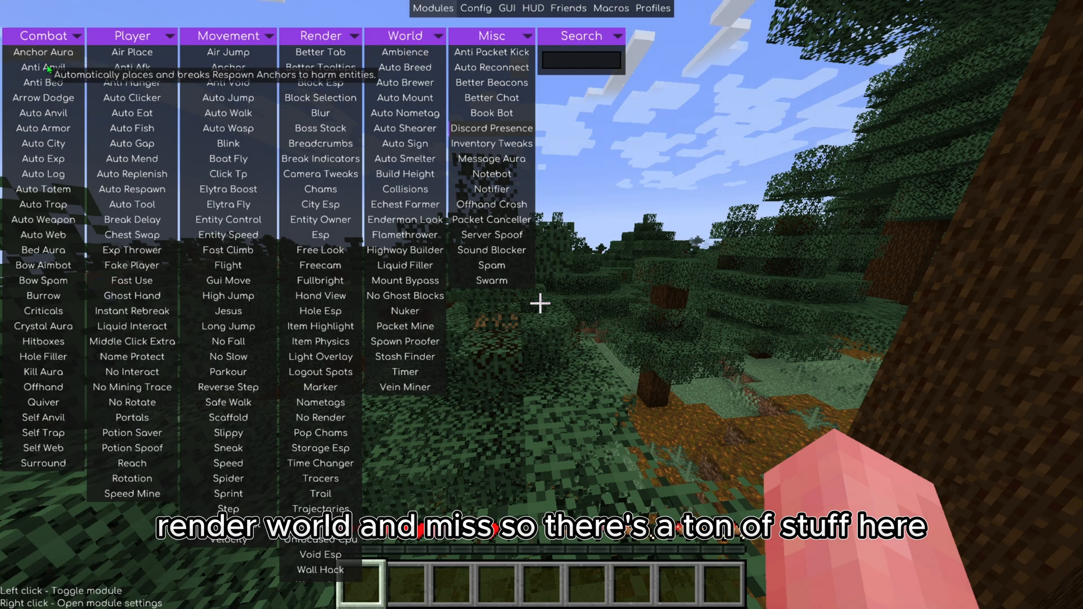
mouse_move(42, 128)
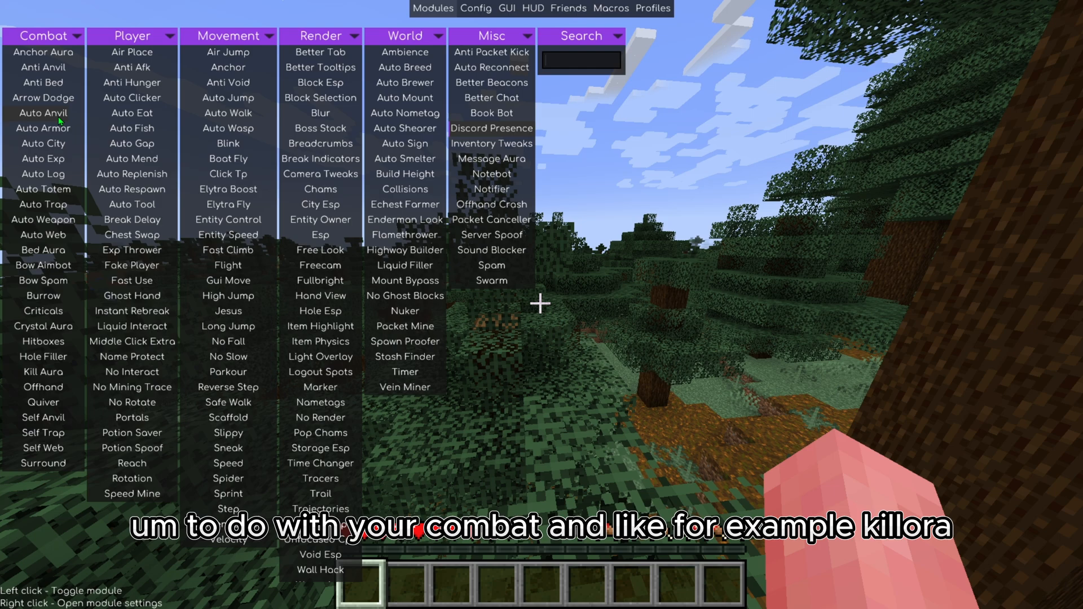
mouse_move(43, 372)
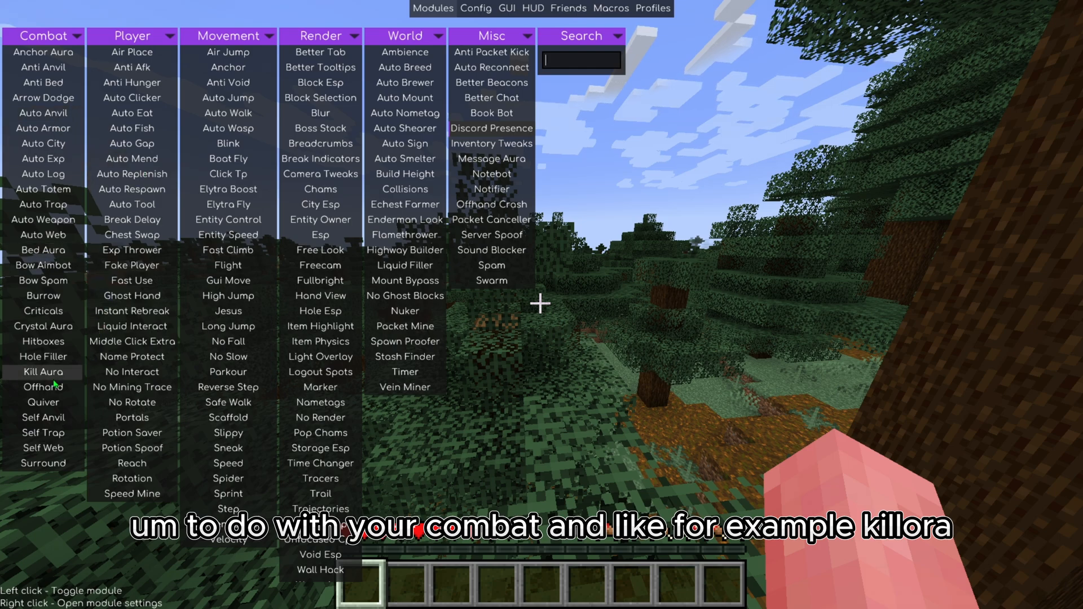
right_click(43, 372)
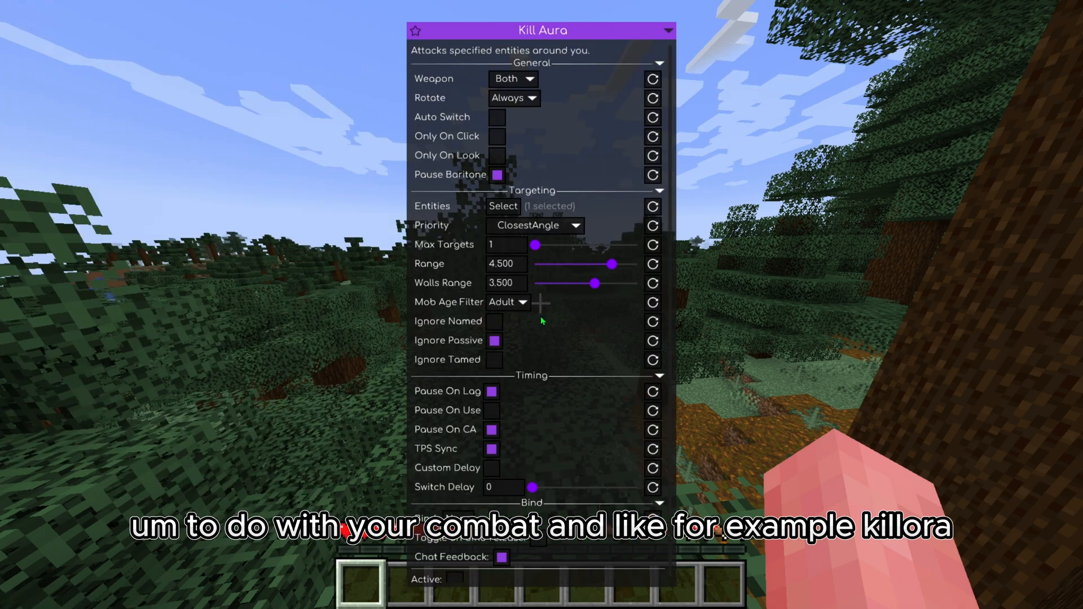
scroll(up, 3)
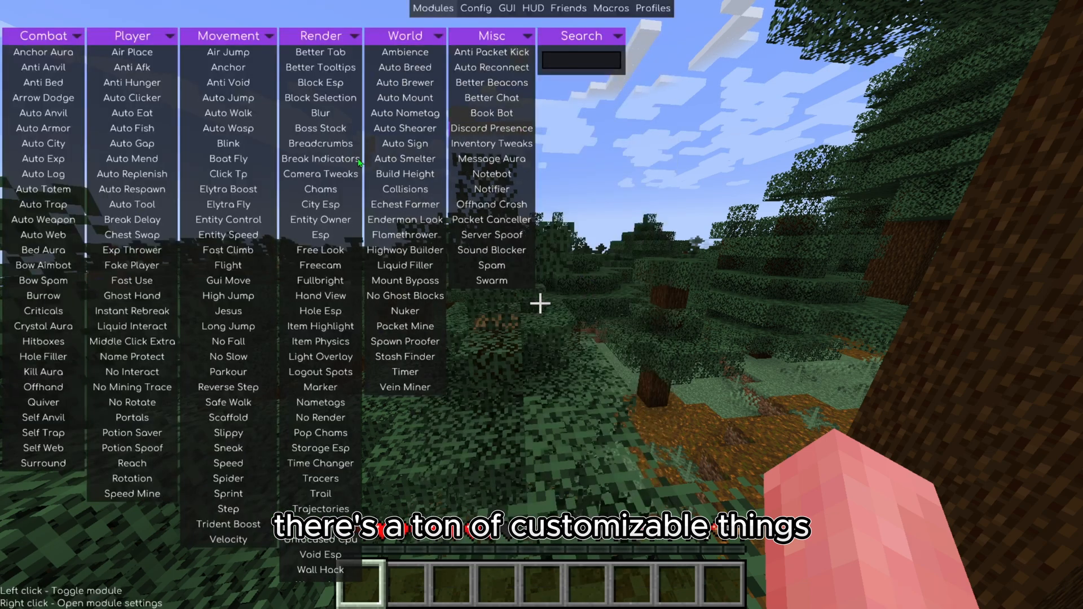
right_click(228, 128)
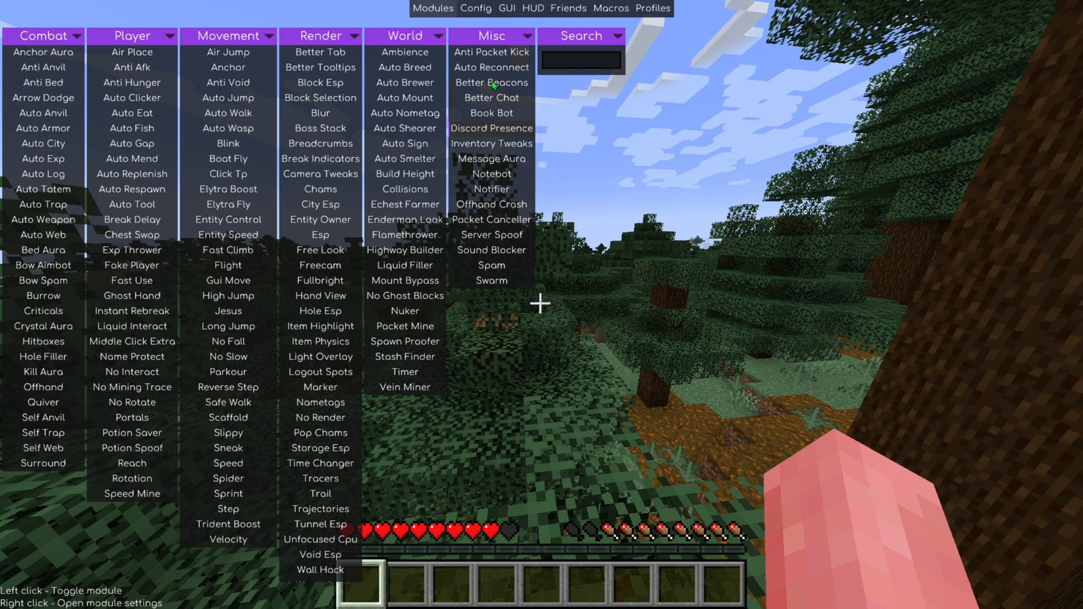
click(475, 7)
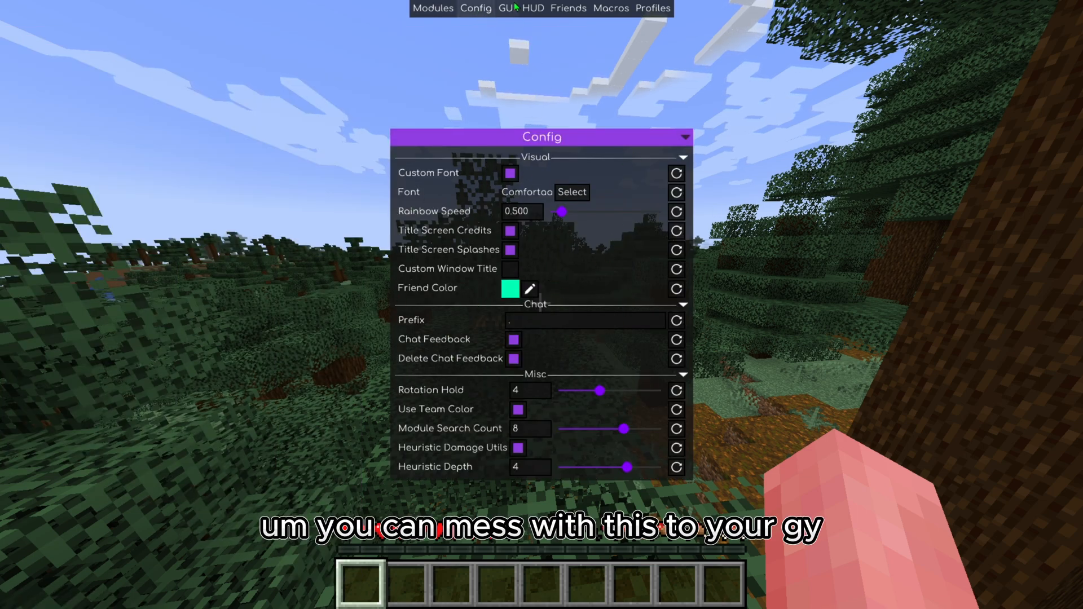
click(507, 7)
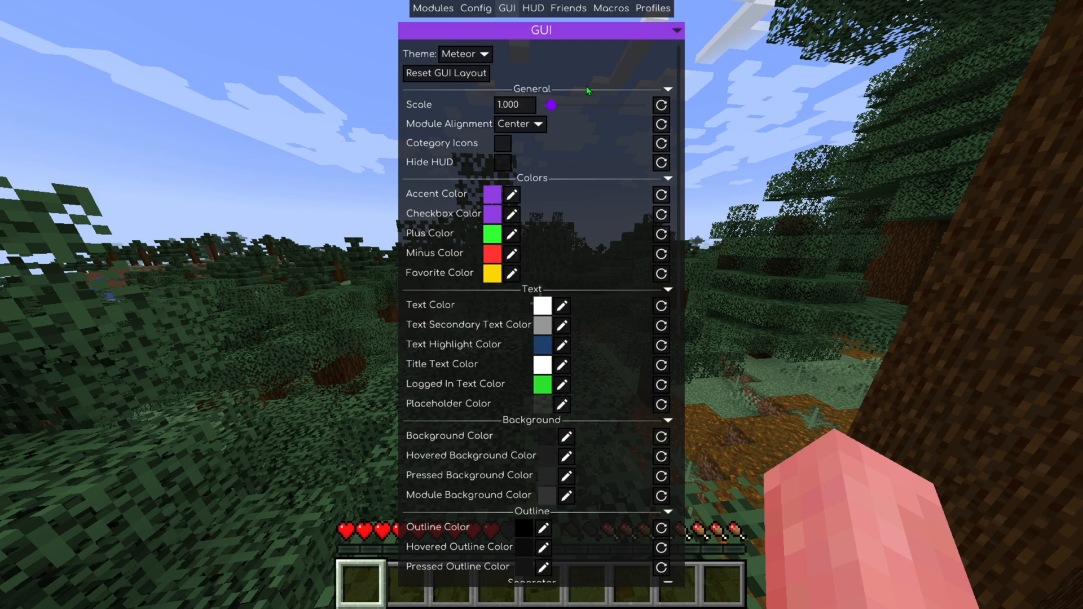
click(568, 8)
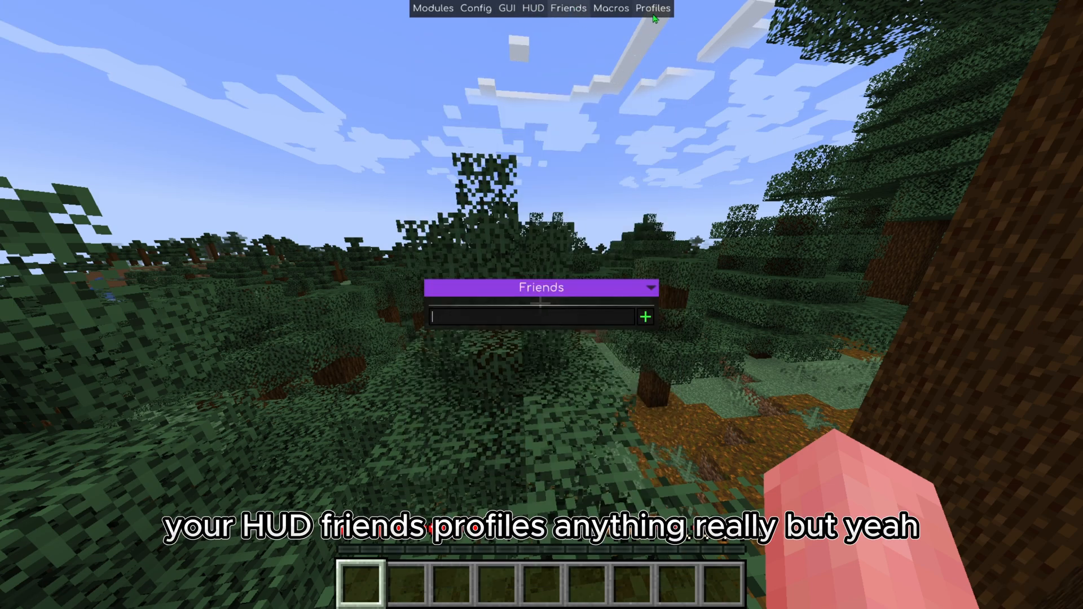
click(433, 7)
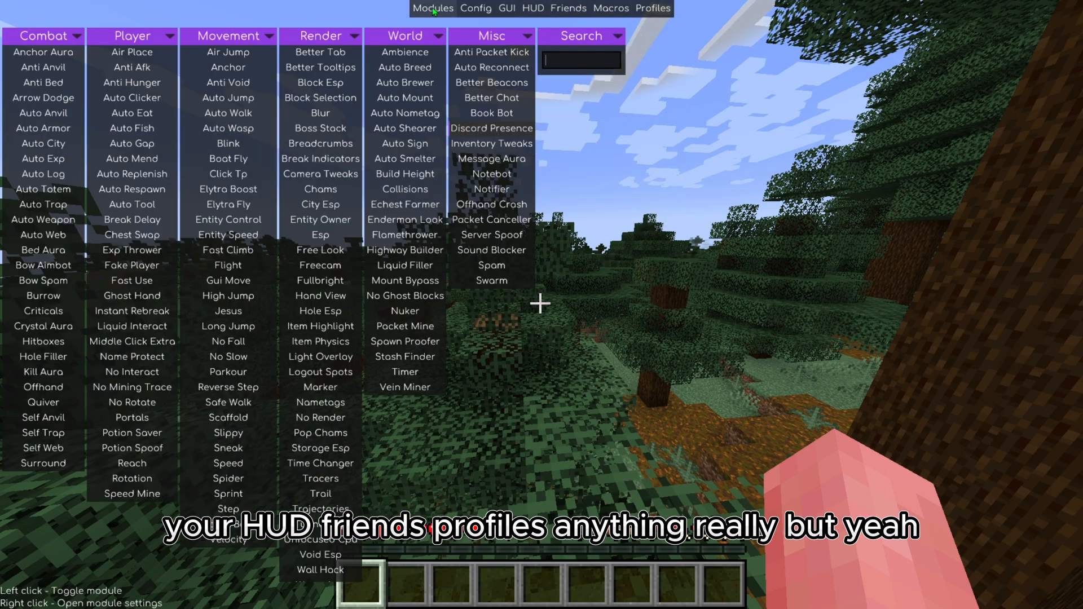